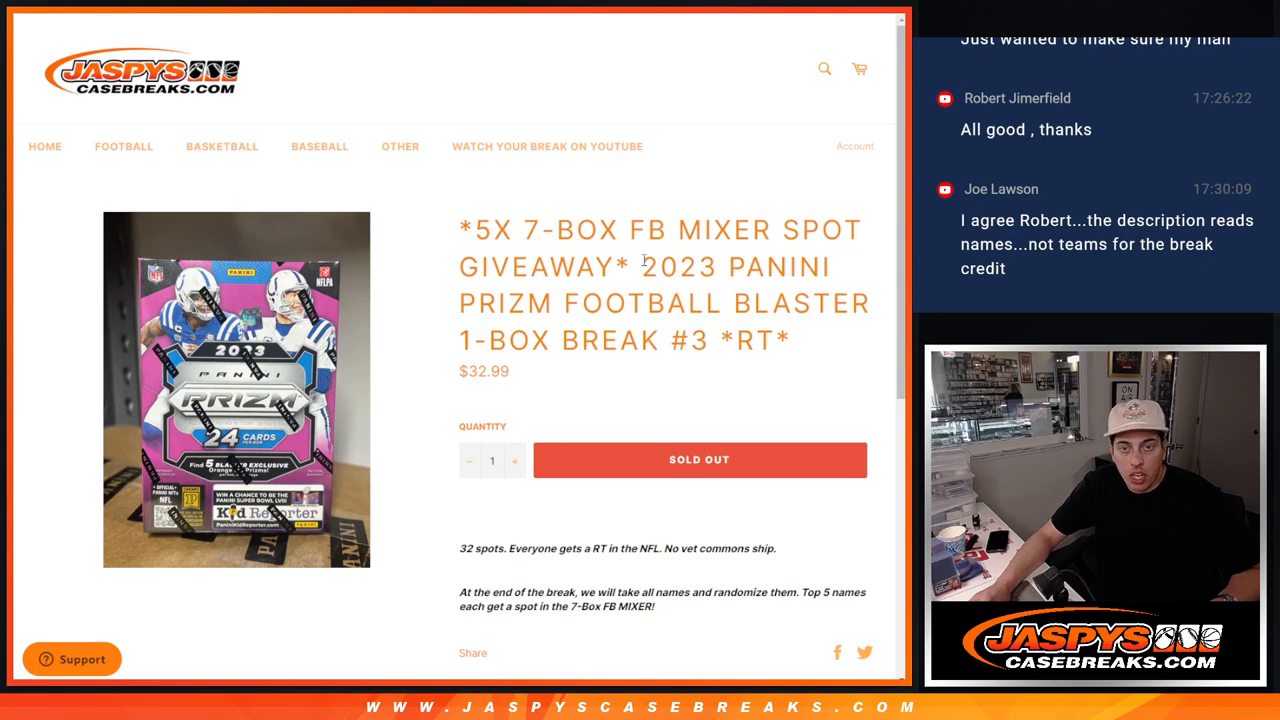
drag(643, 266, 713, 303)
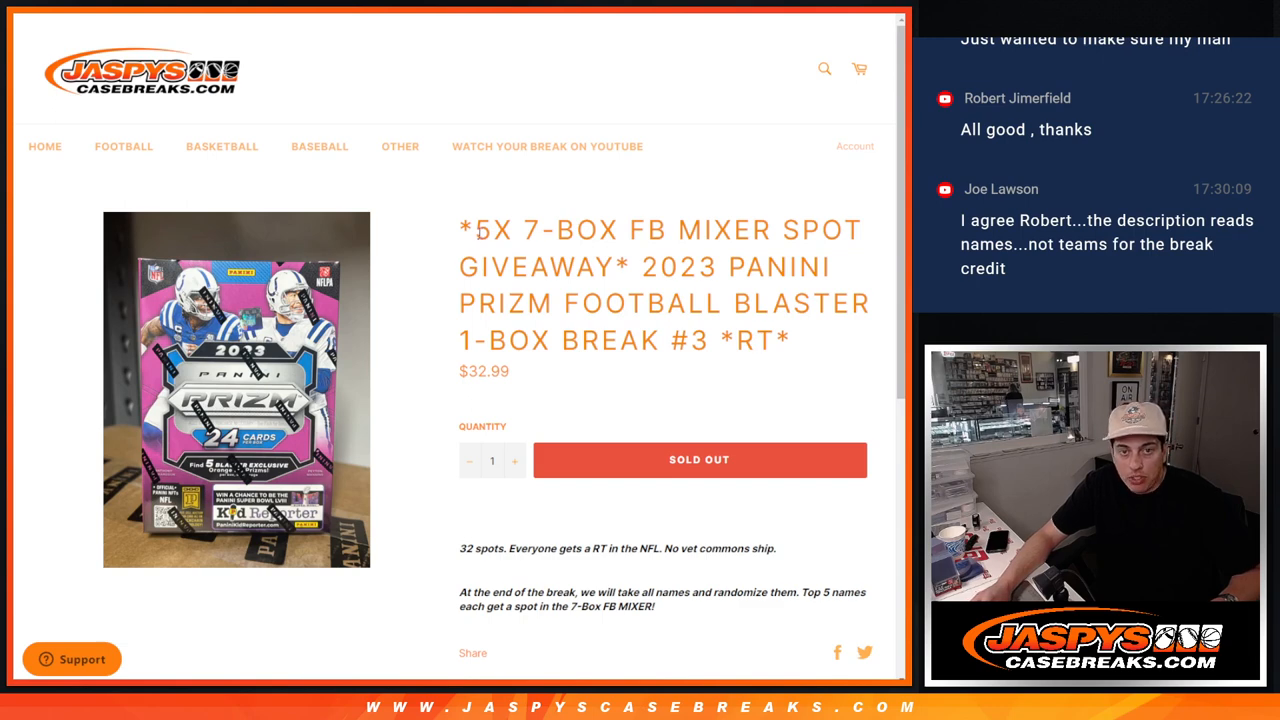
double_click(492, 229)
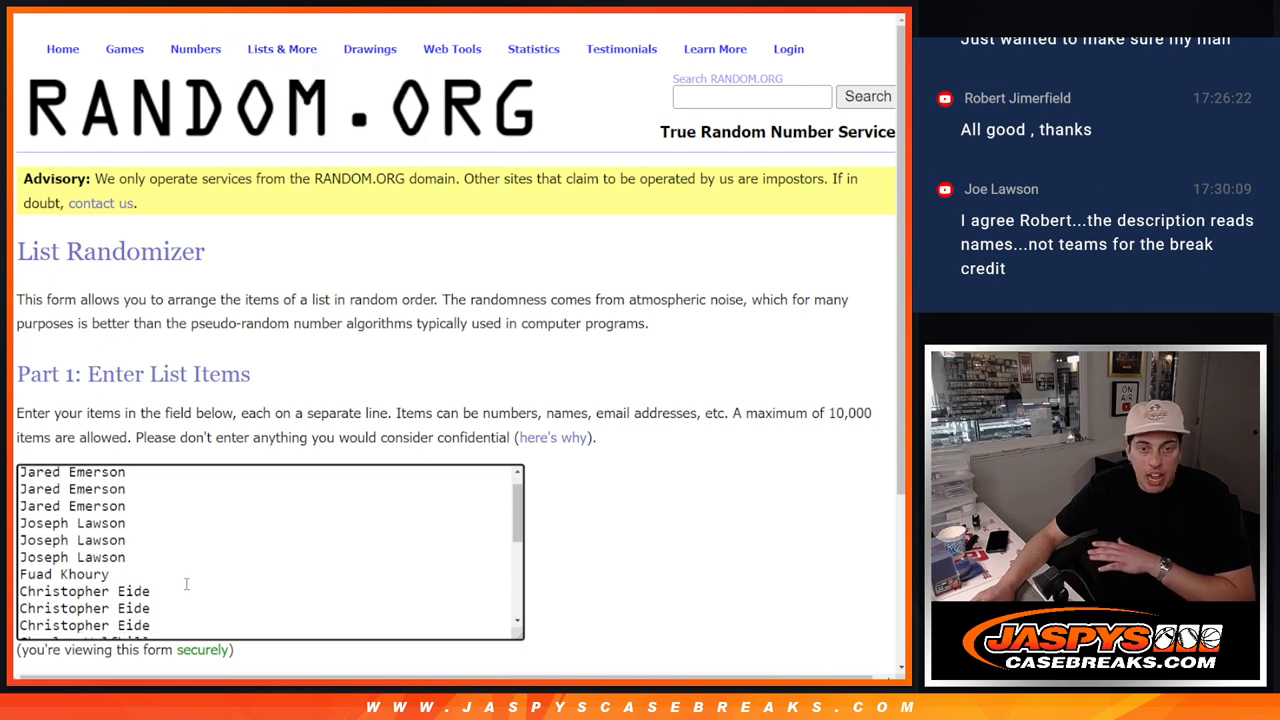
text(Nicole Martinez)
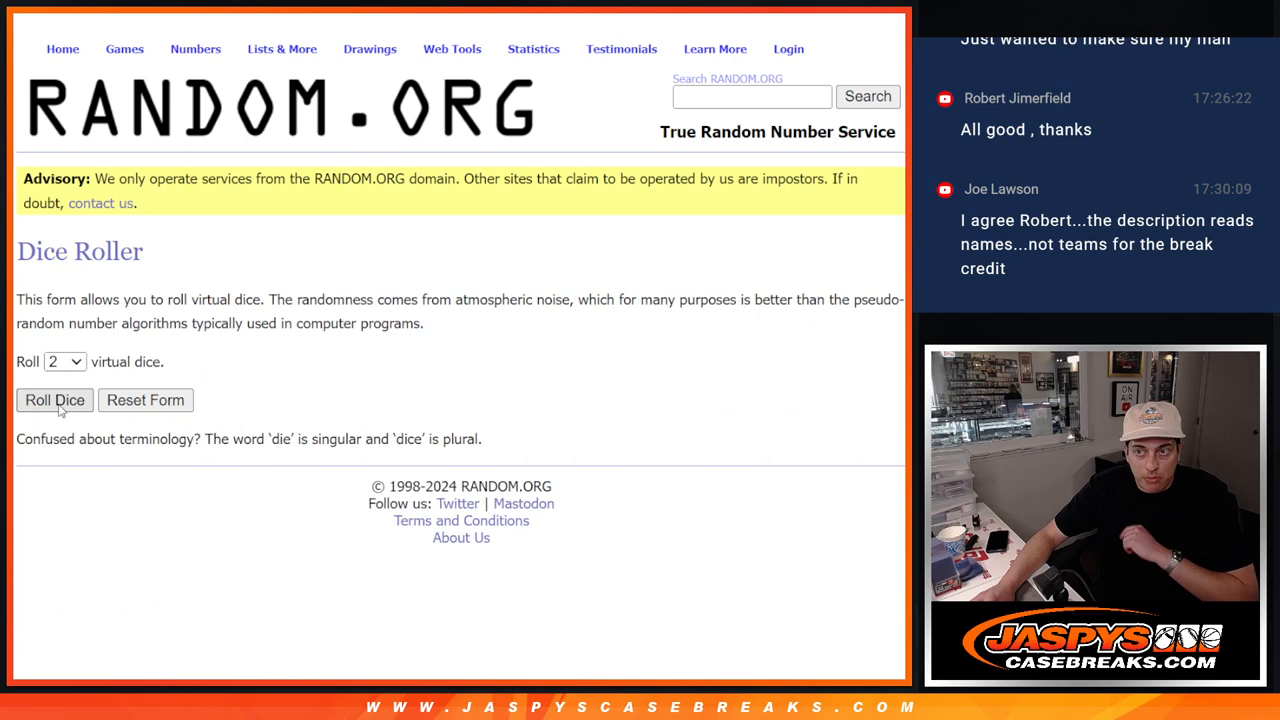
Randomize the 24 names, then reshuffle with Again! until ten shuffles are reached
click(54, 400)
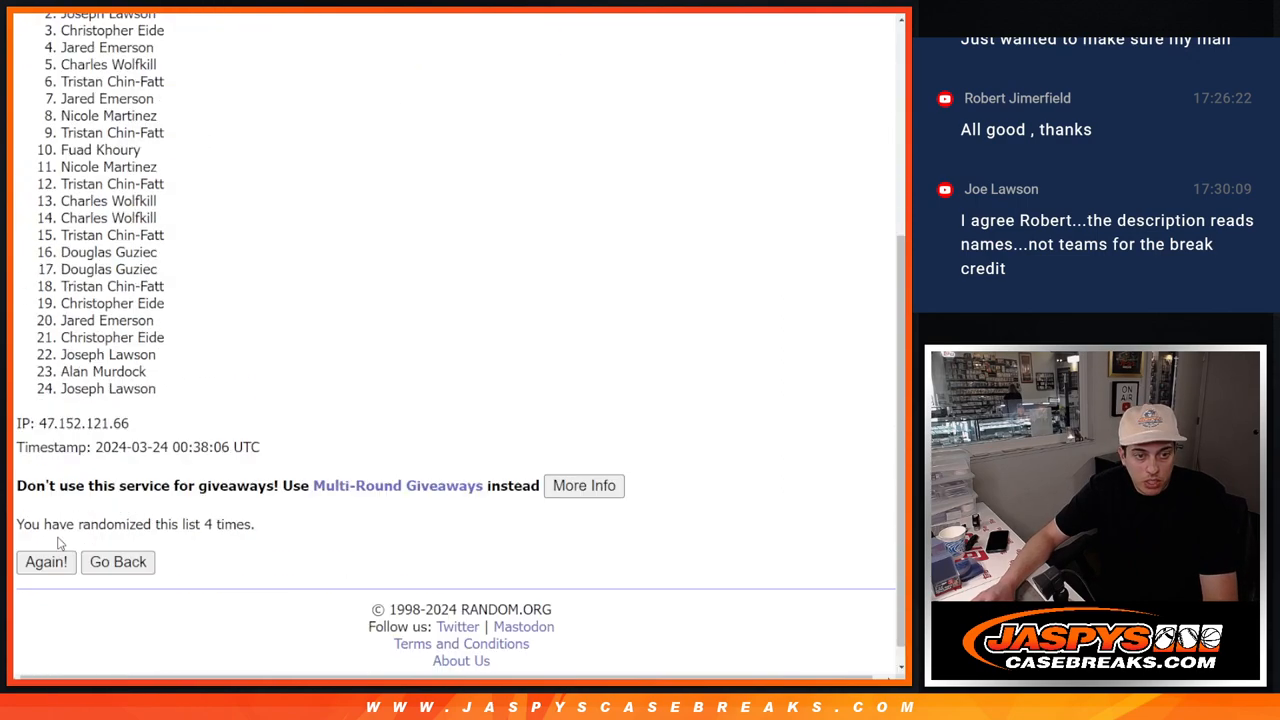
click(46, 561)
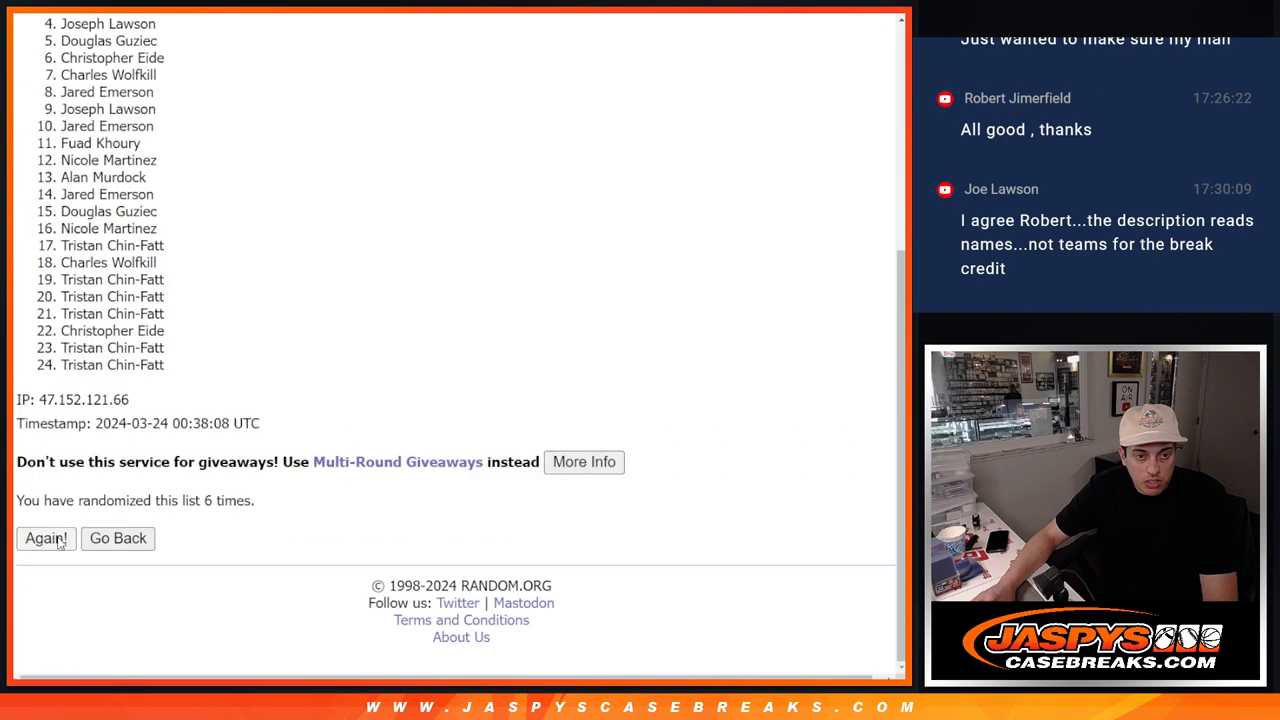
click(45, 538)
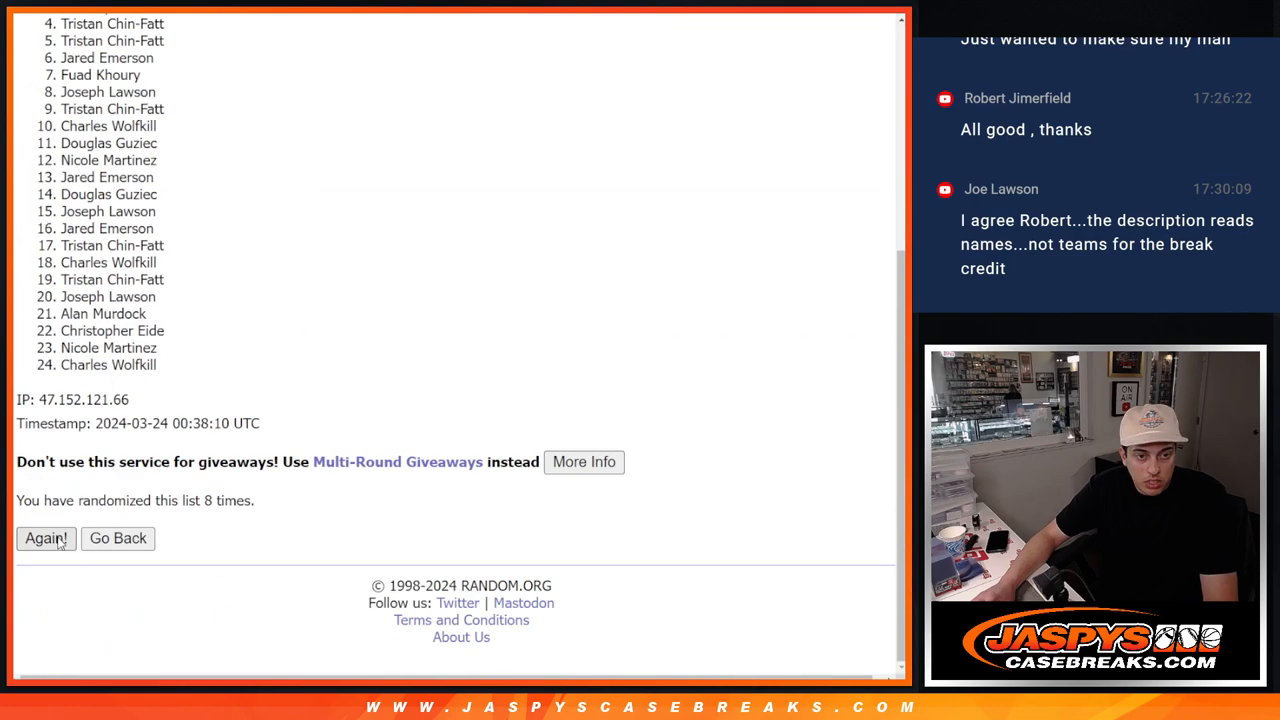
click(45, 538)
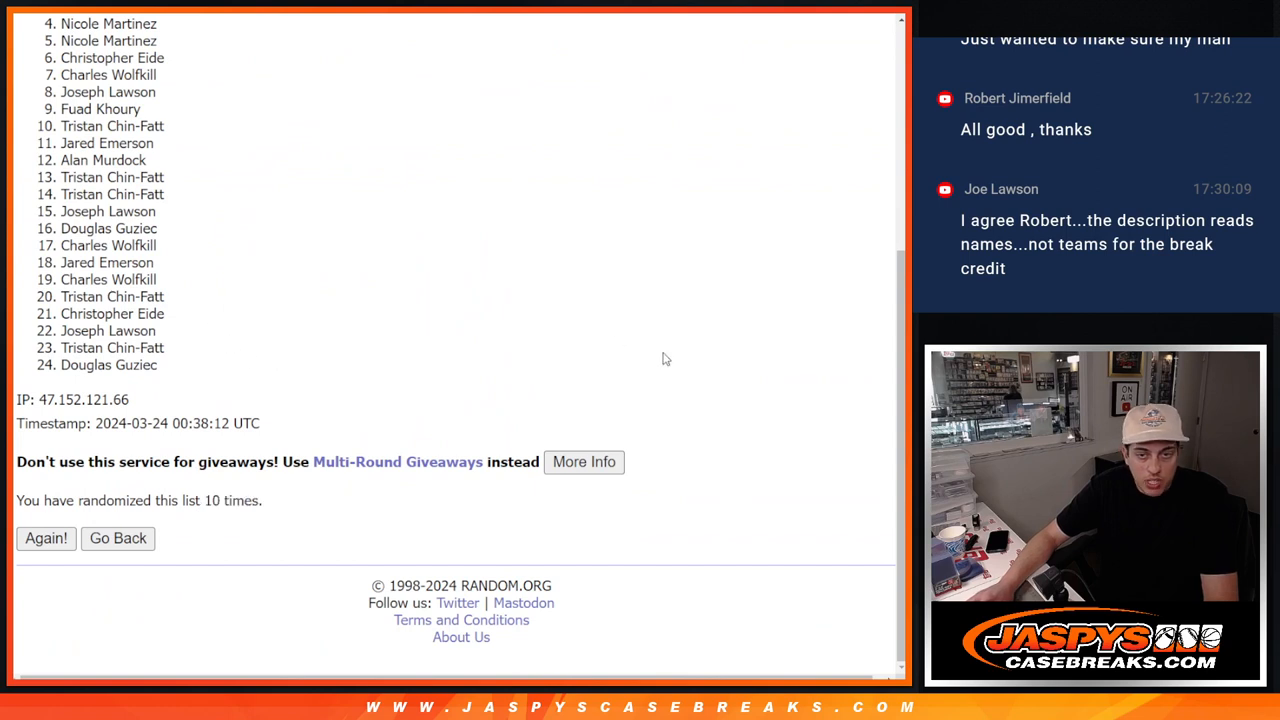
scroll(up, 3)
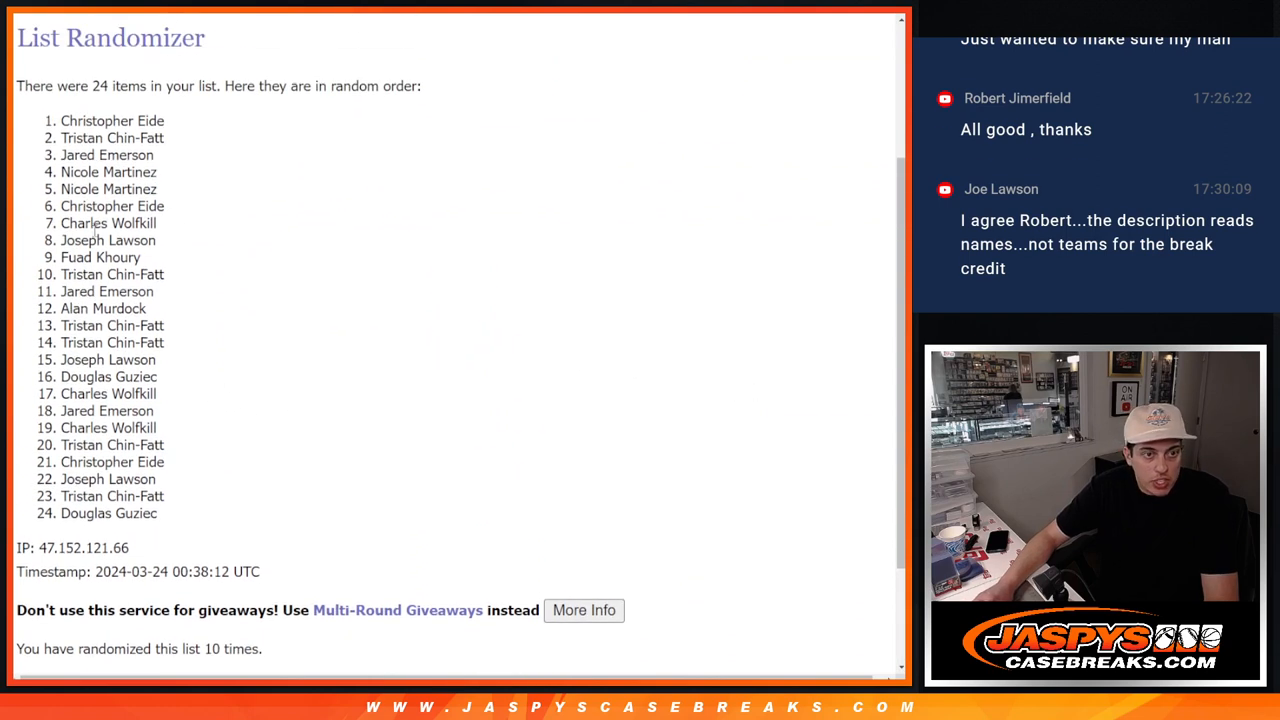
drag(62, 223, 156, 240)
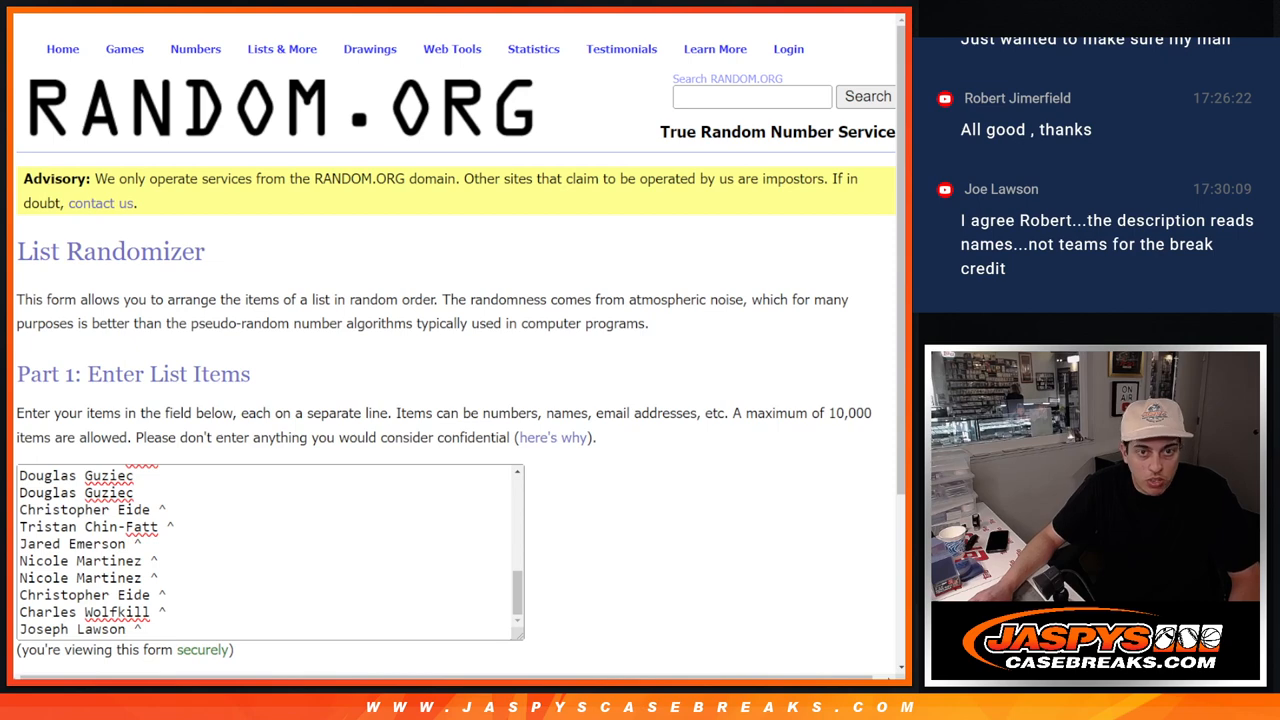
text(NEW ORLEANS SAINTS)
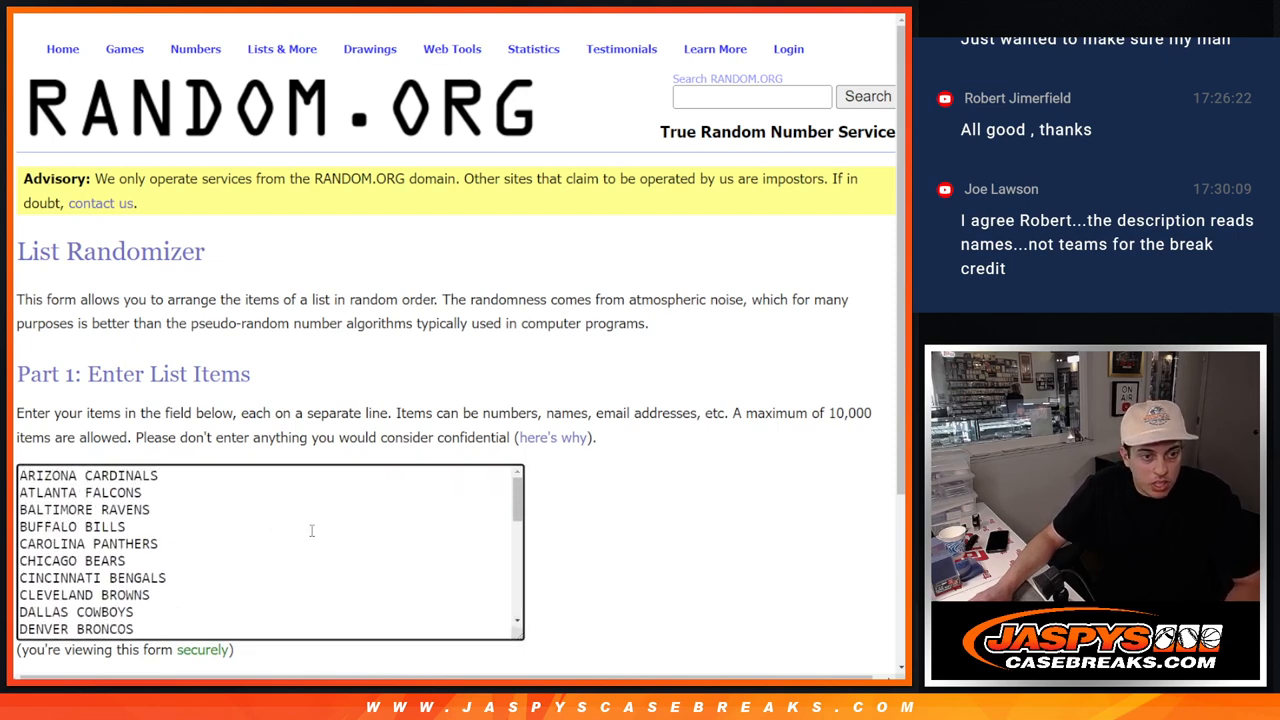
scroll(down, 3)
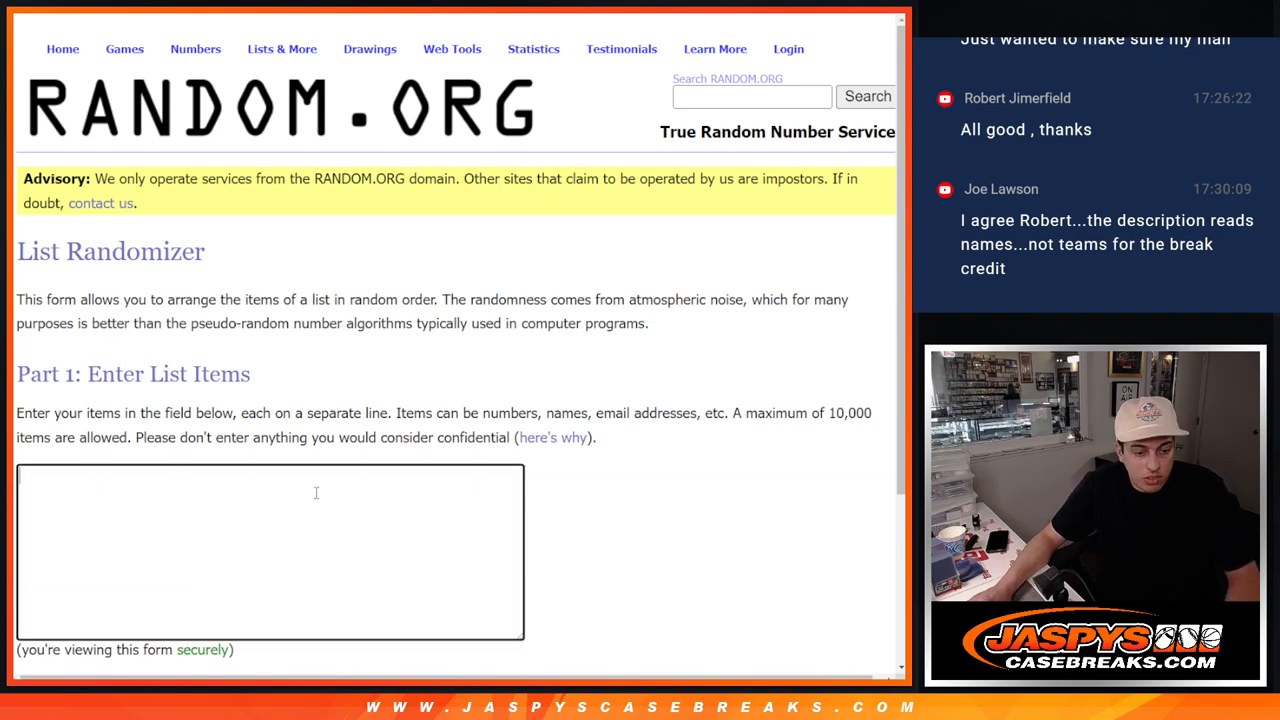
text(Nicole Martinez)
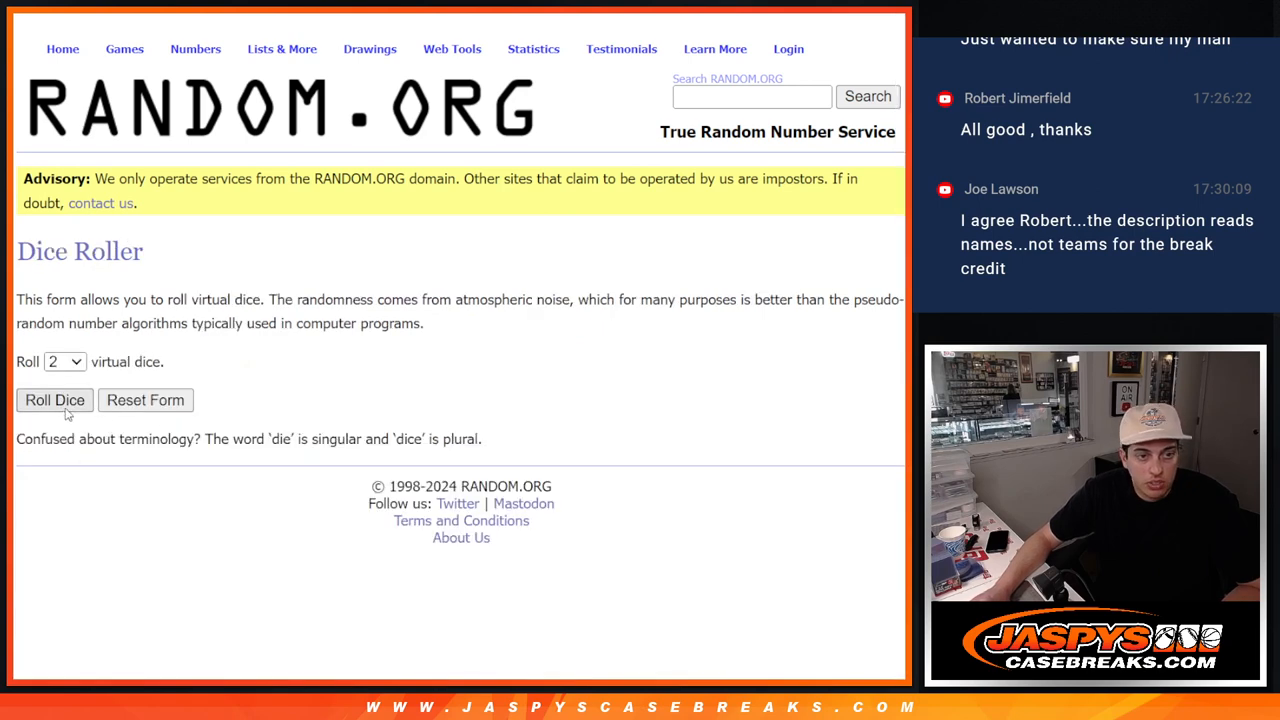
Randomize the 32 names, then reshuffle with Again! until the counter reads 8 times
click(54, 400)
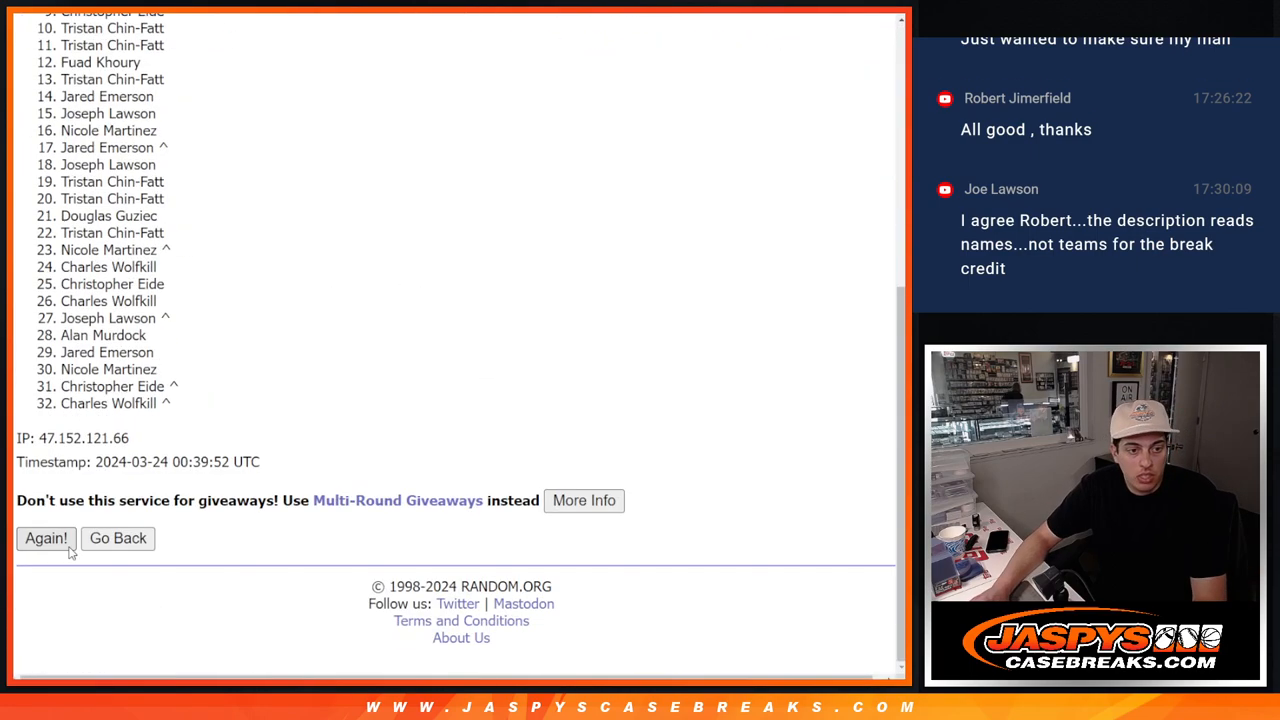
click(46, 538)
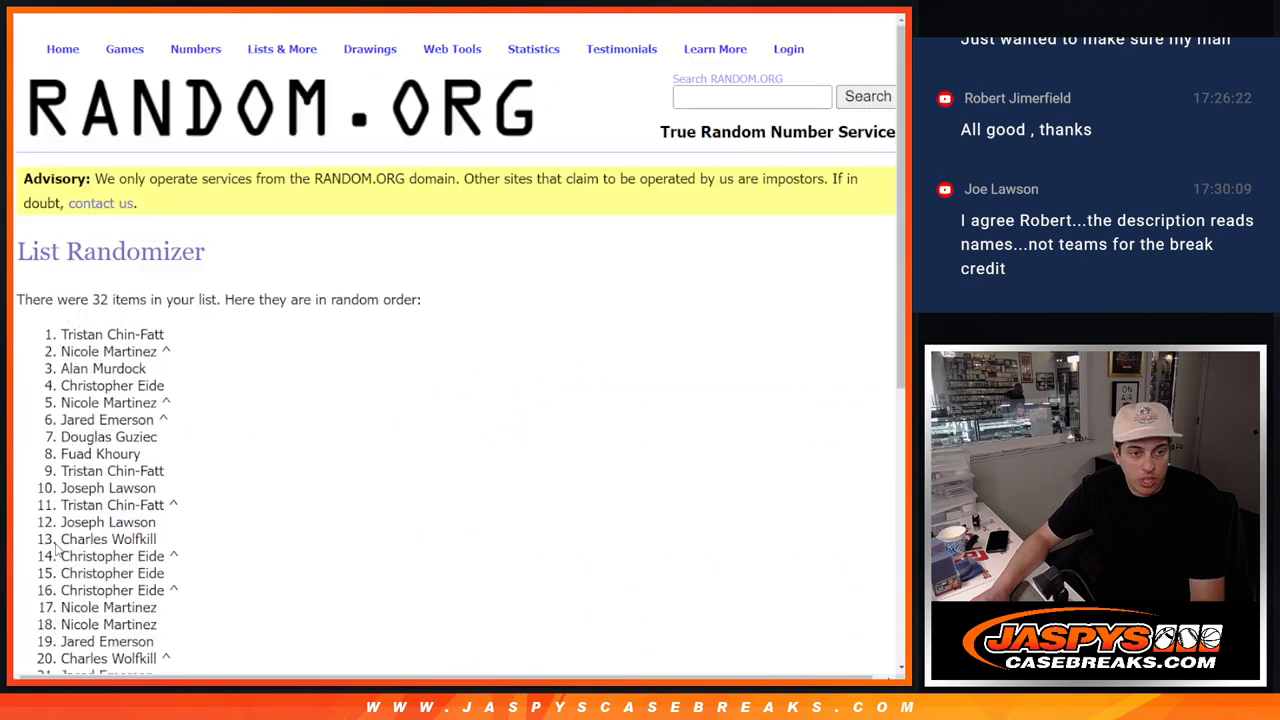
scroll(down, 3)
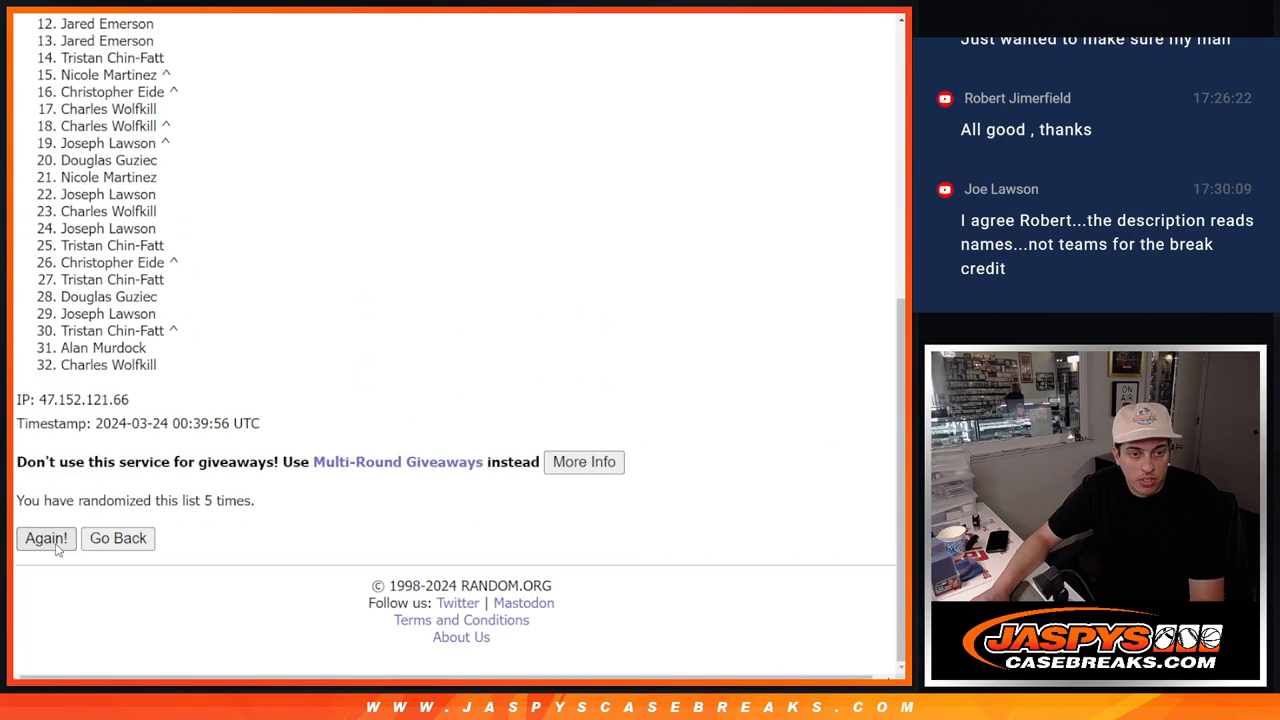
click(46, 538)
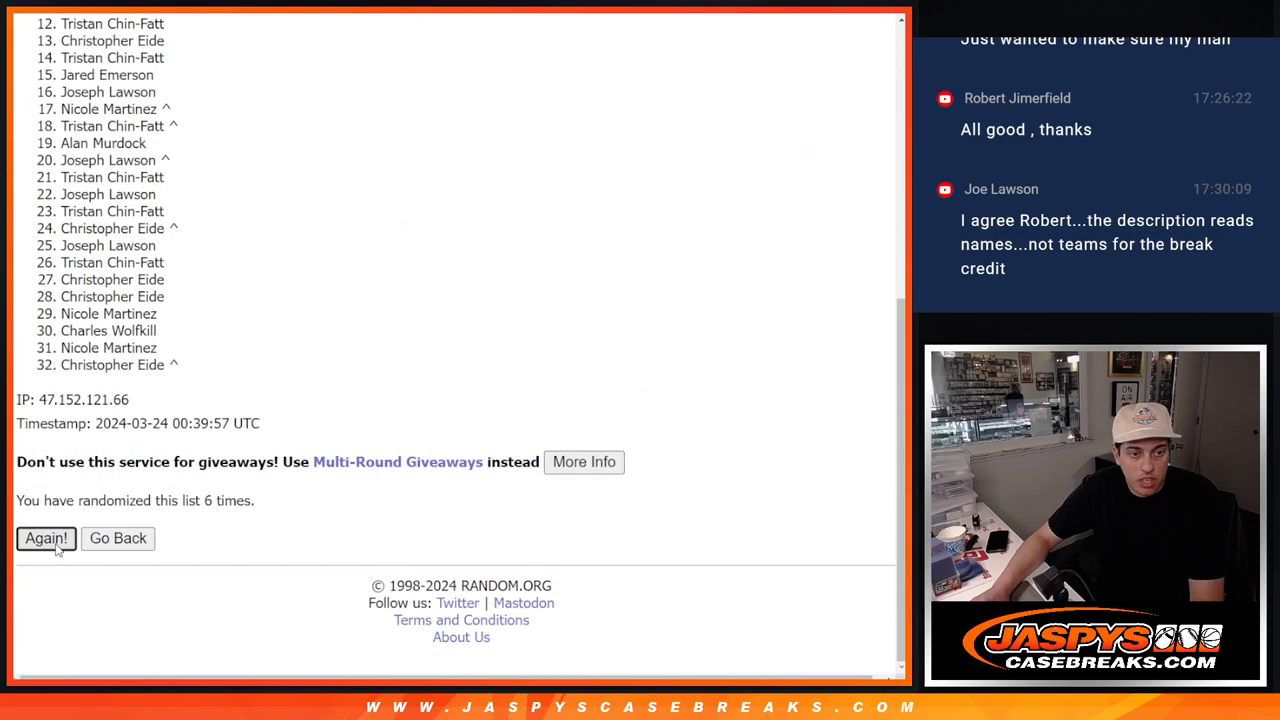
click(45, 538)
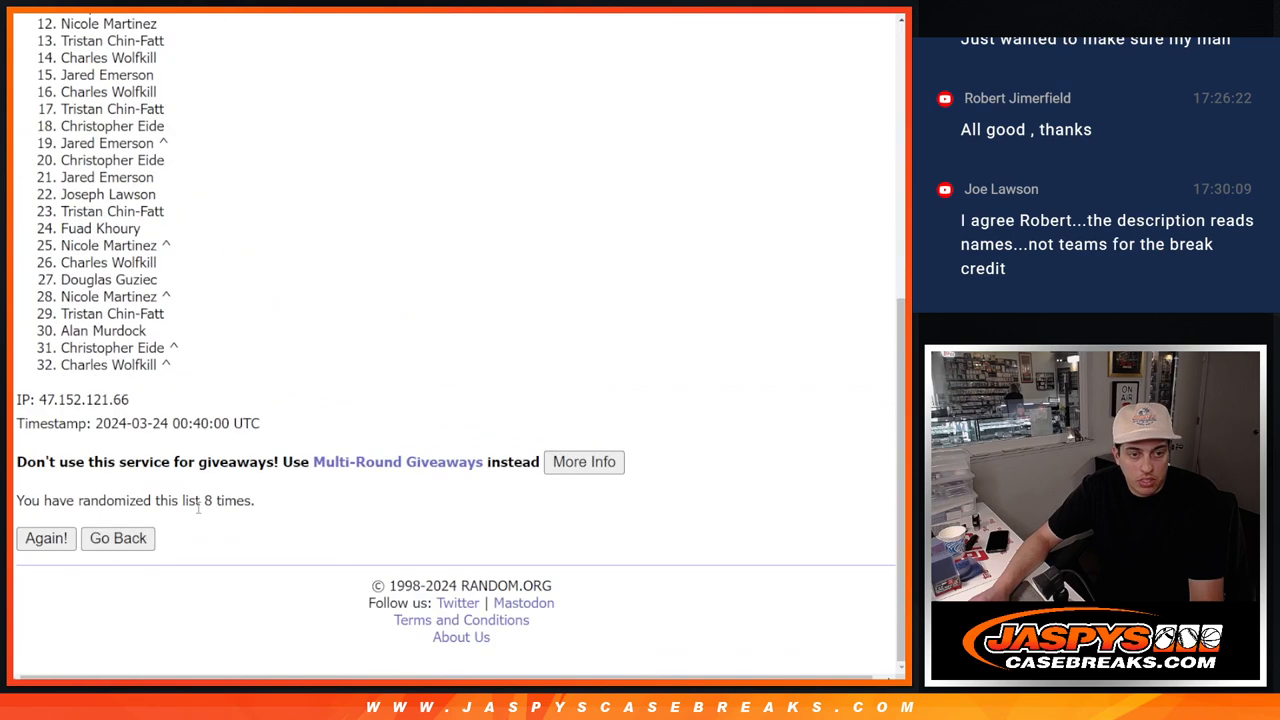
click(45, 538)
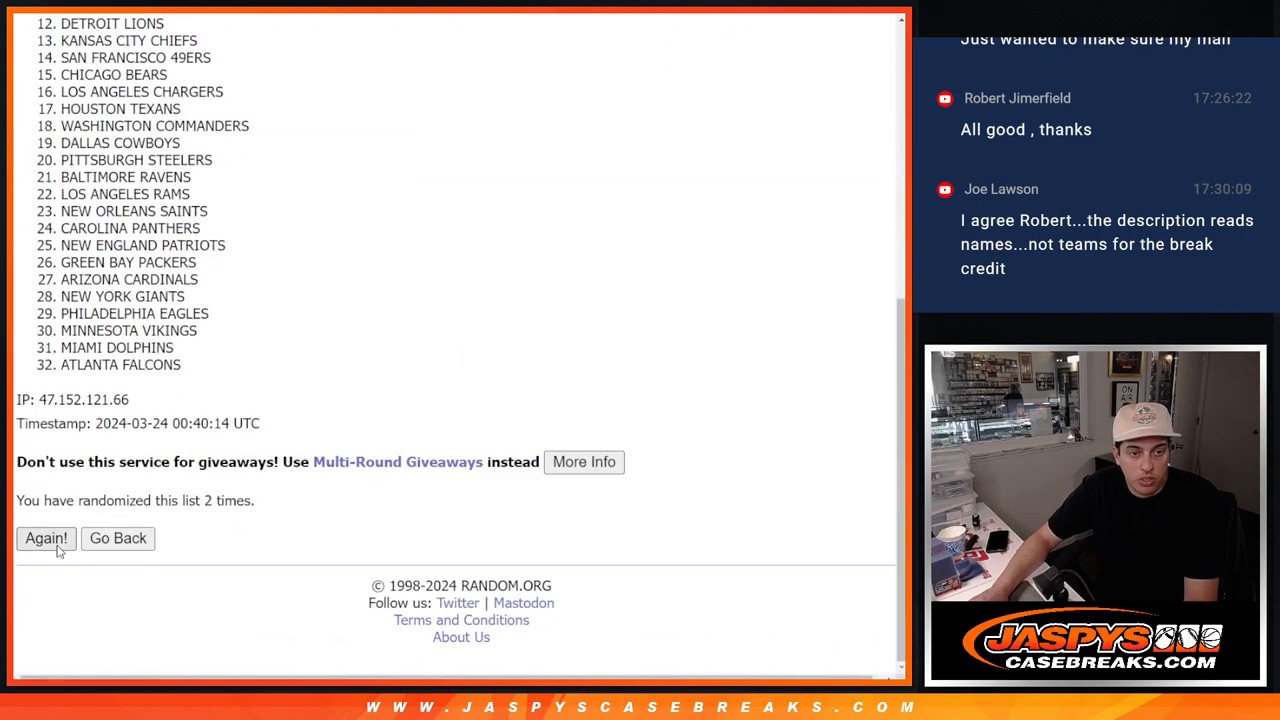
Reshuffle the NFL team list with Again! until it shows 8 randomizations
click(46, 538)
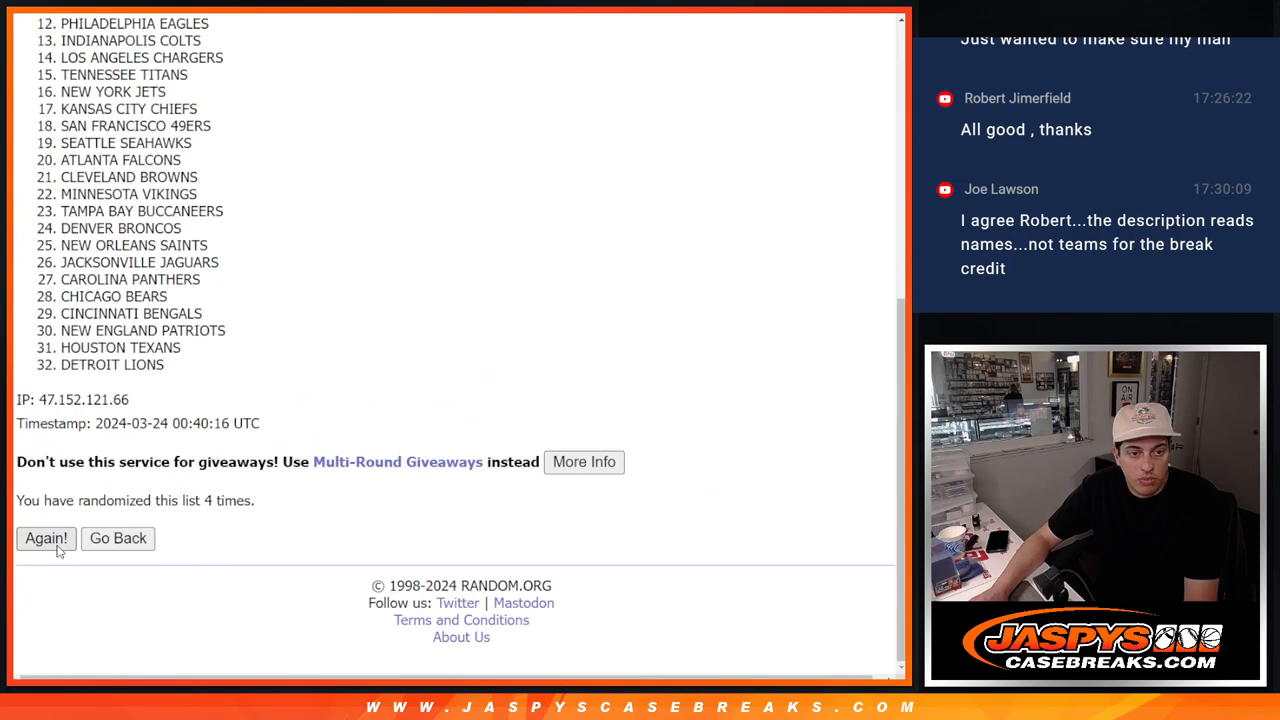
click(45, 538)
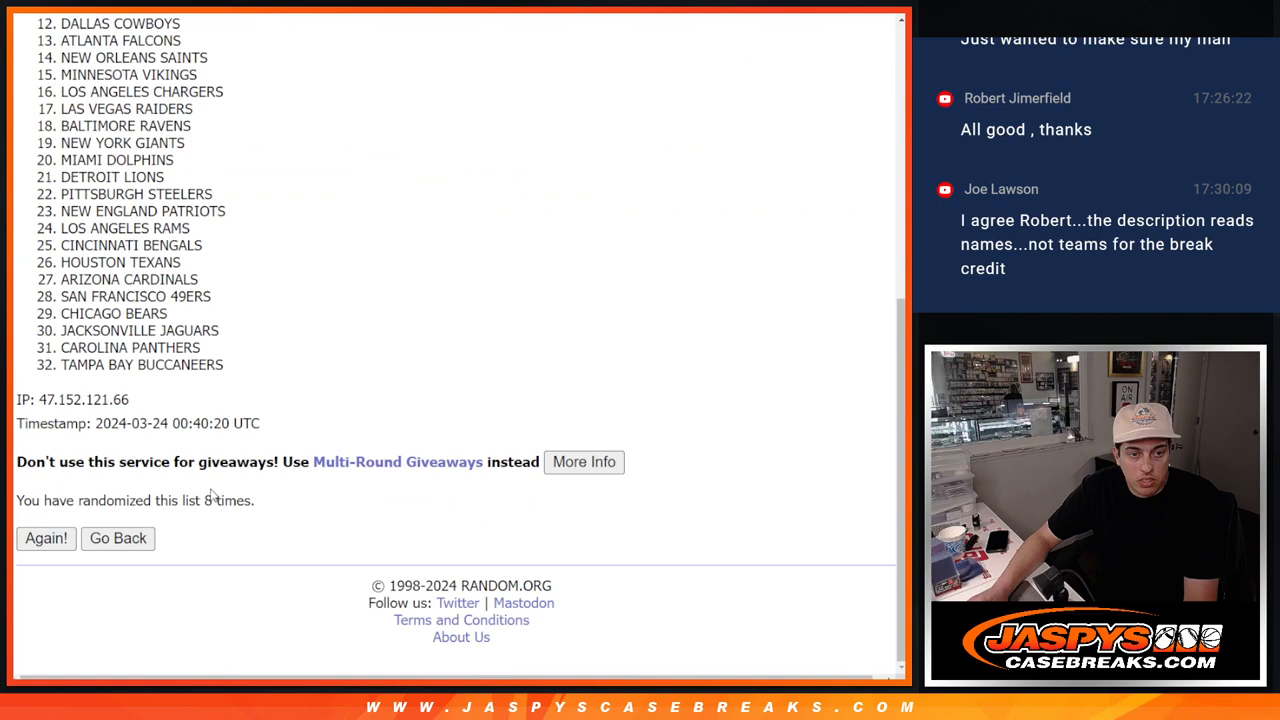
mouse_move(285, 470)
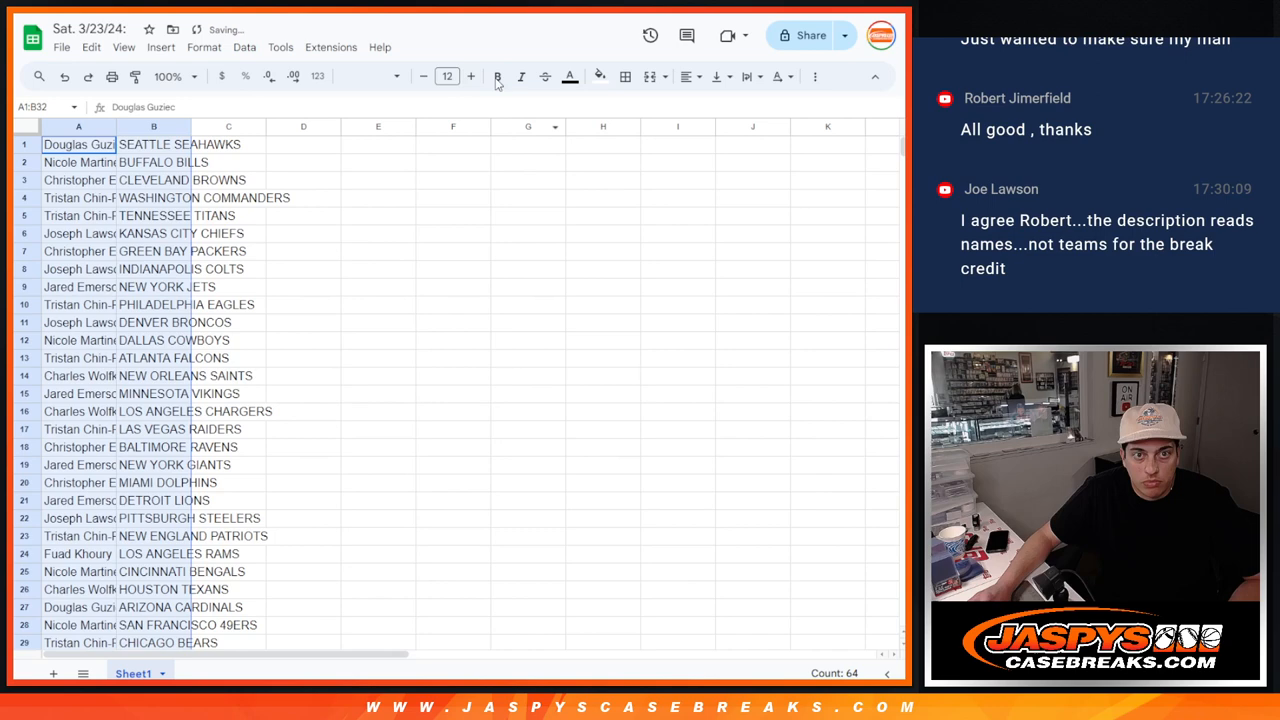
Add cell borders and Helvetica Neue font to the name-and-team table, then deselect it
click(625, 76)
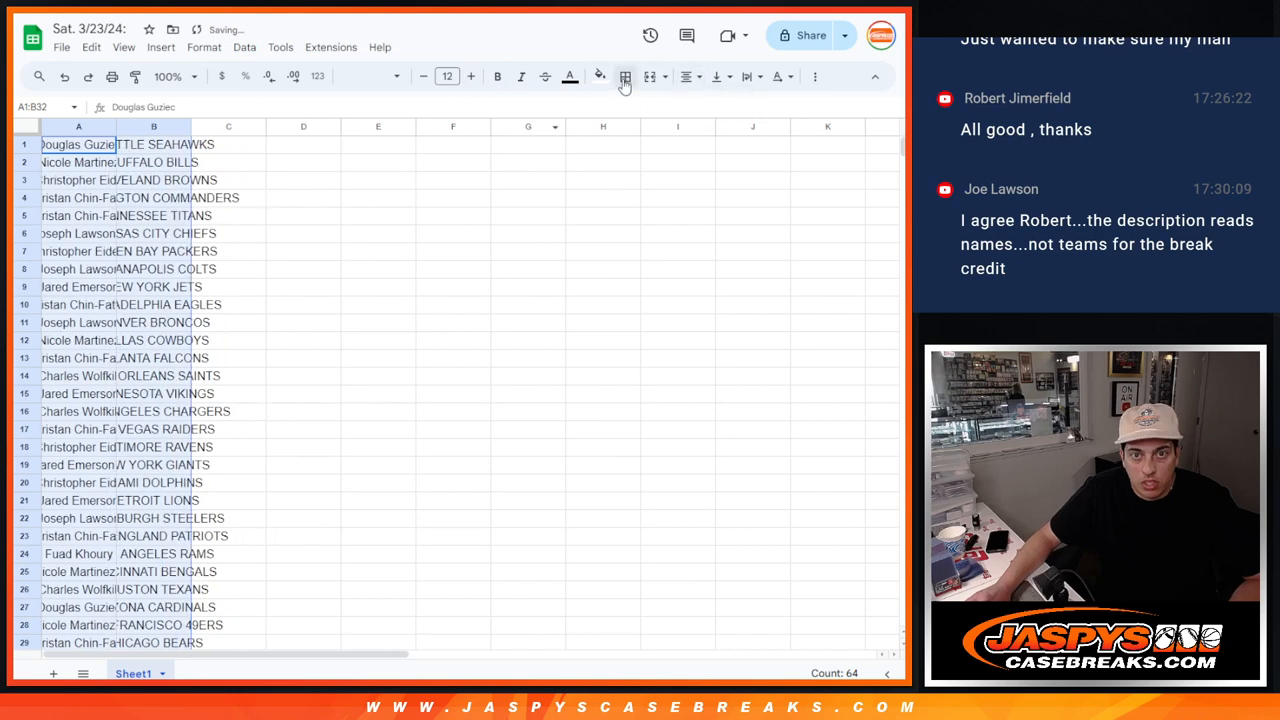
click(365, 76)
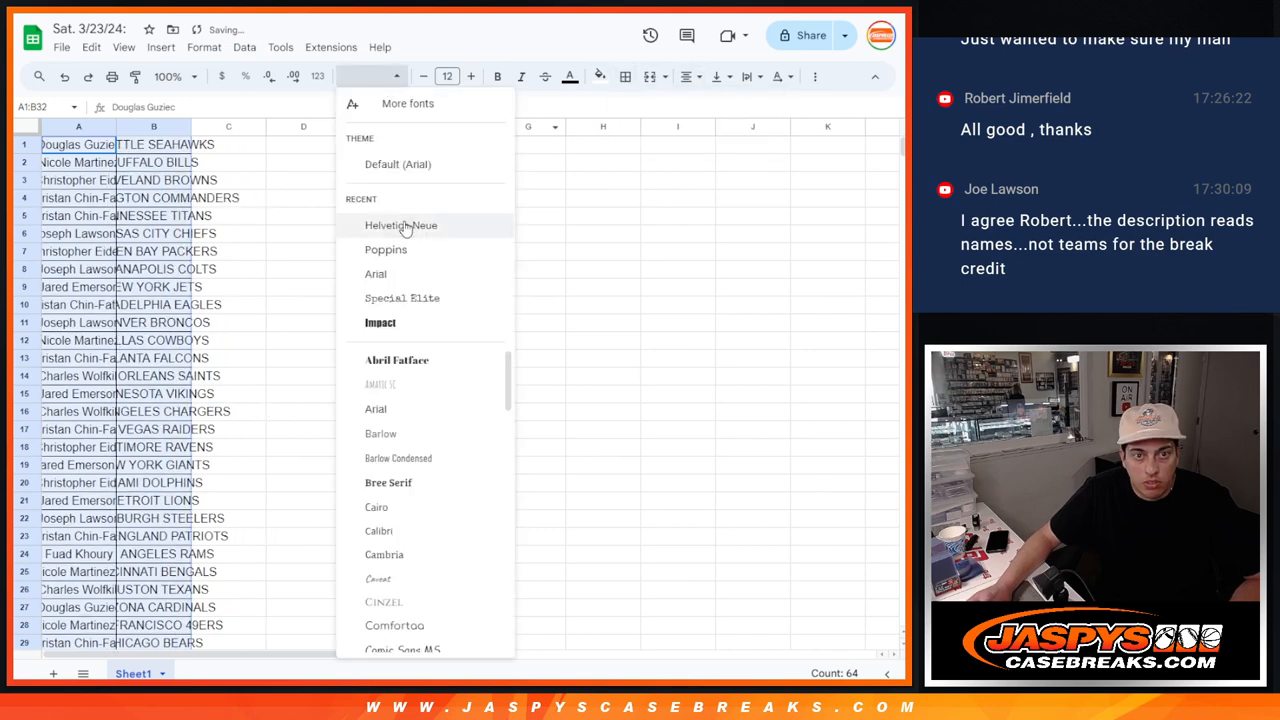
click(400, 225)
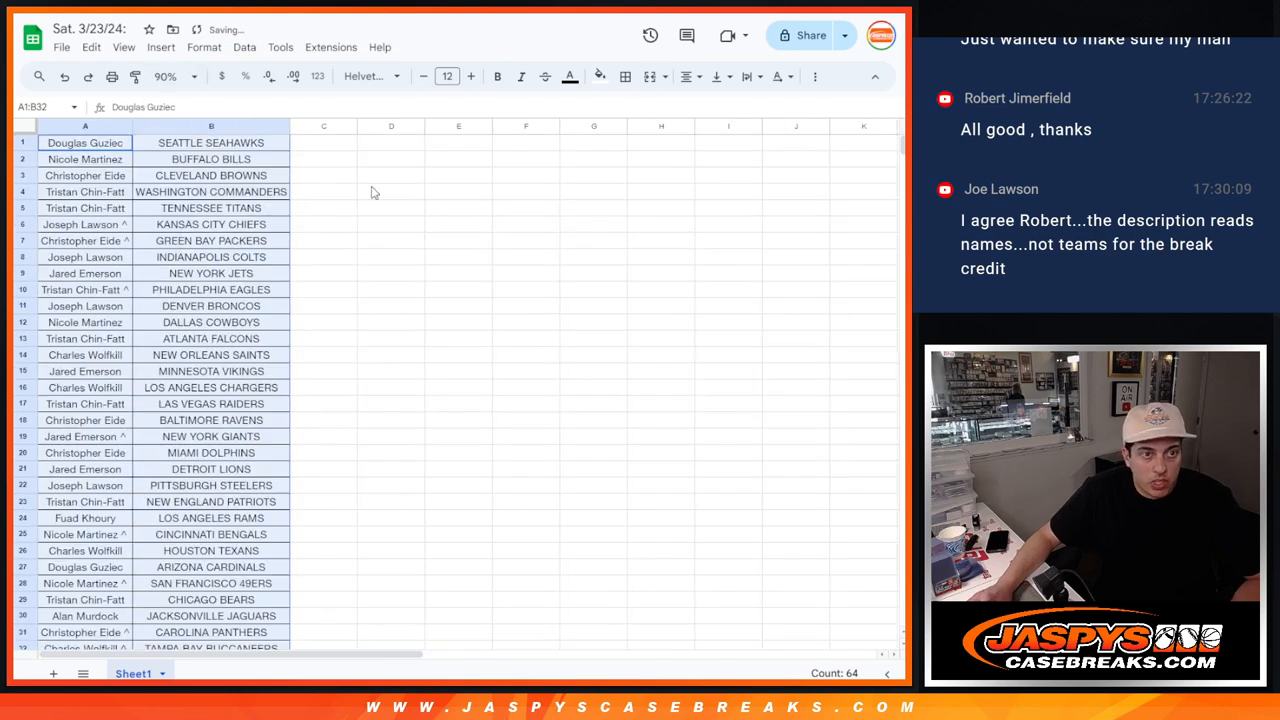
click(391, 191)
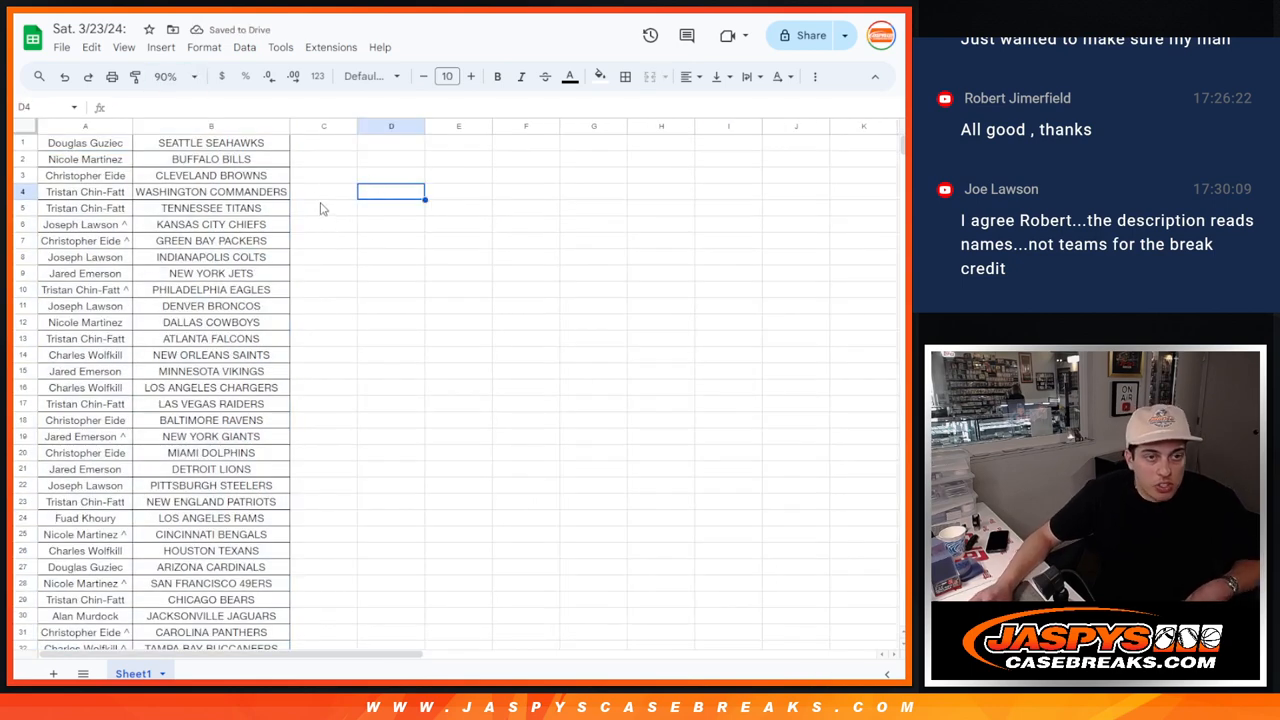
mouse_move(278, 200)
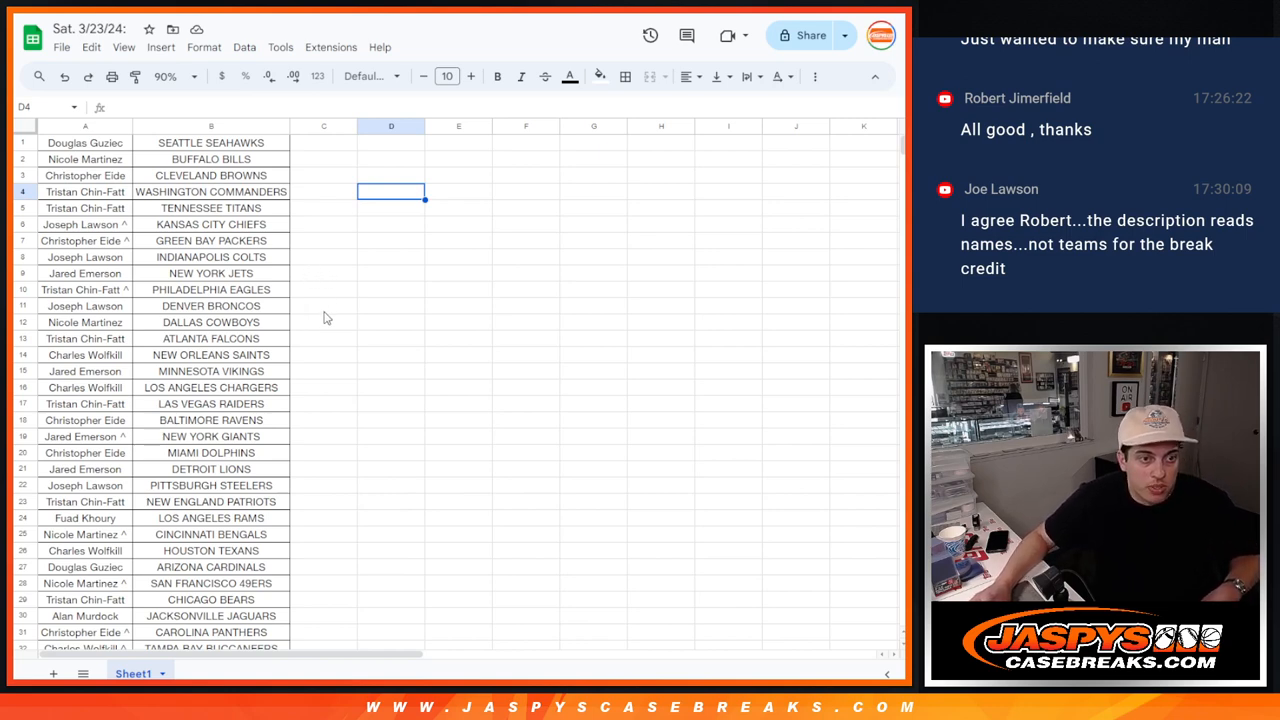
mouse_move(307, 372)
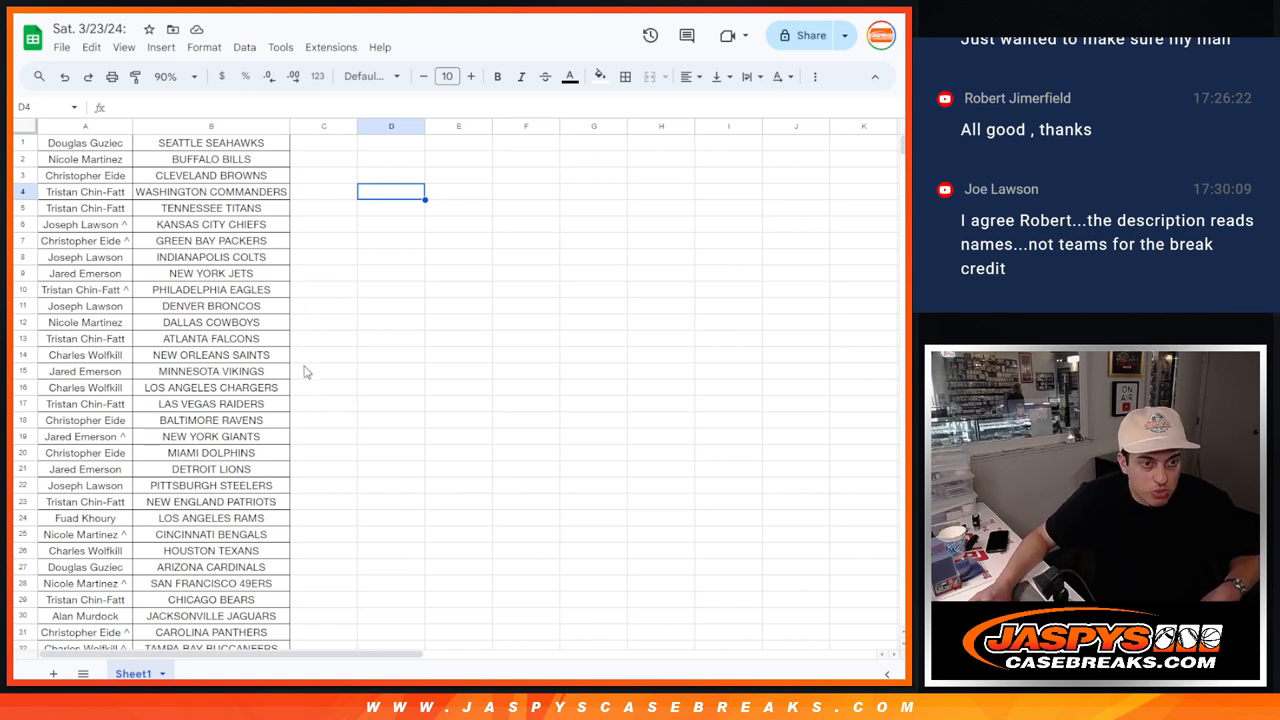
mouse_move(296, 392)
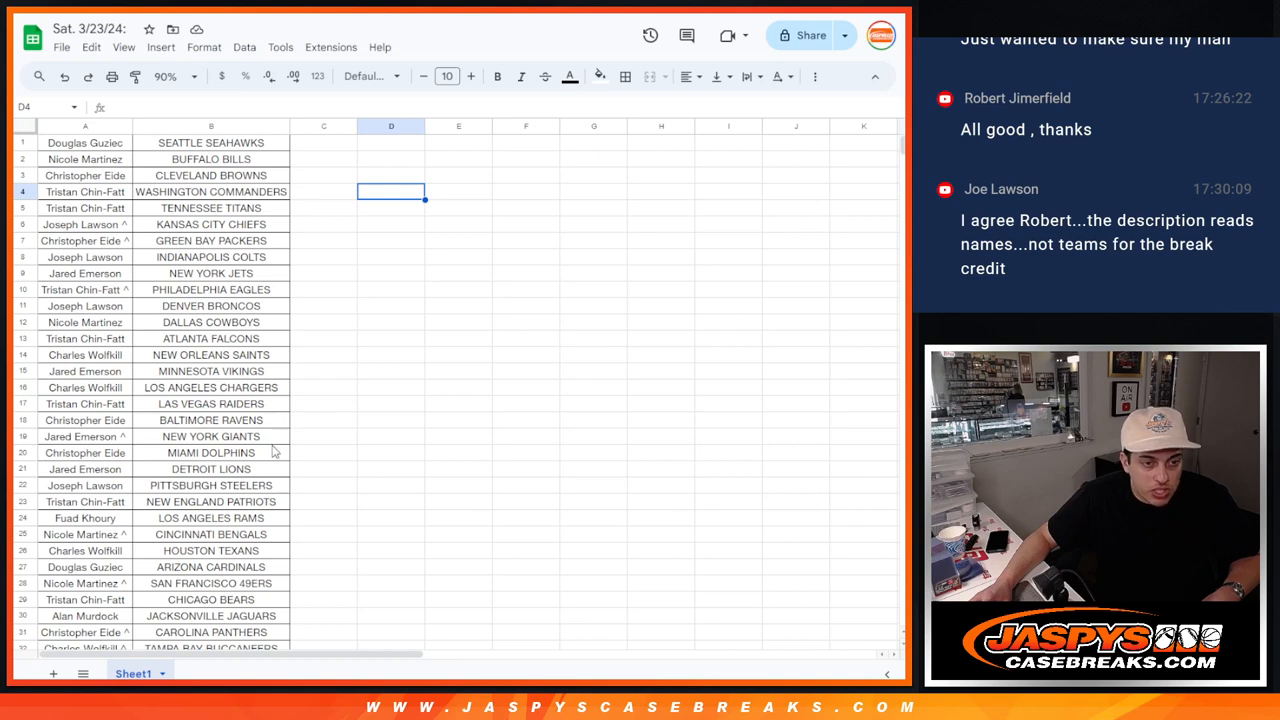
mouse_move(218, 528)
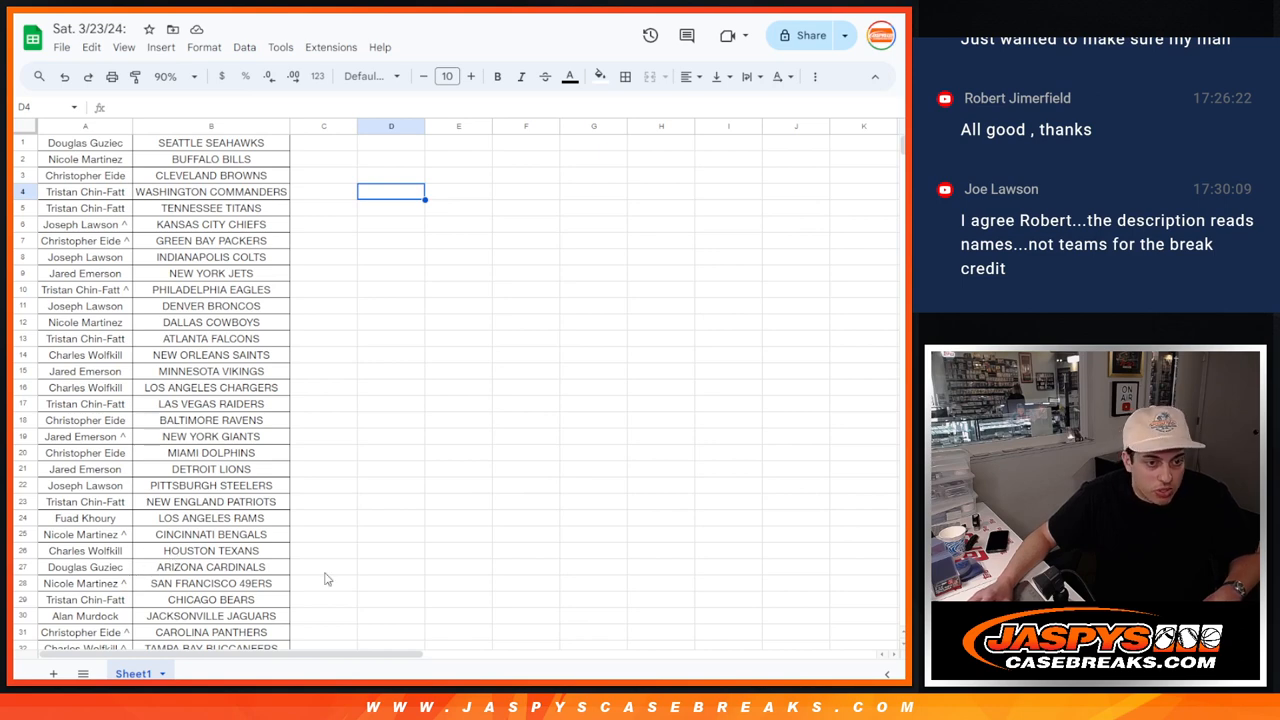
scroll(down, 3)
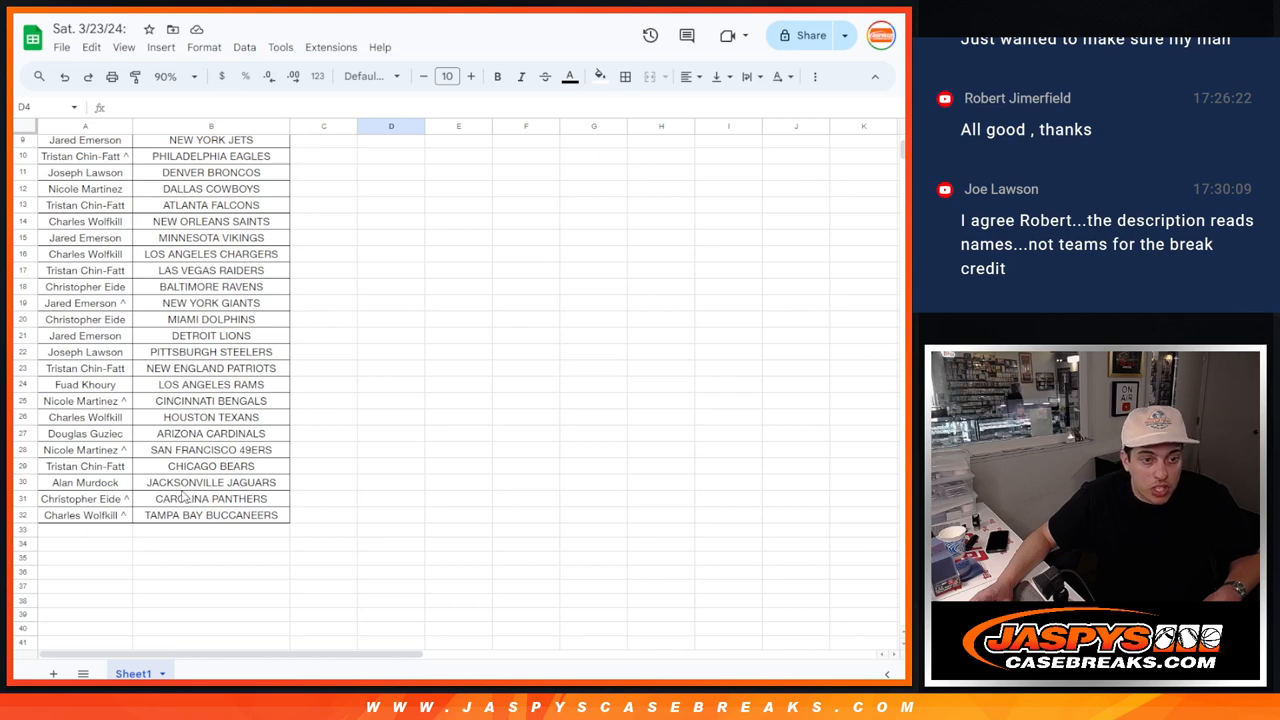
Sort the sheet A to Z by the team column and print it
right_click(211, 126)
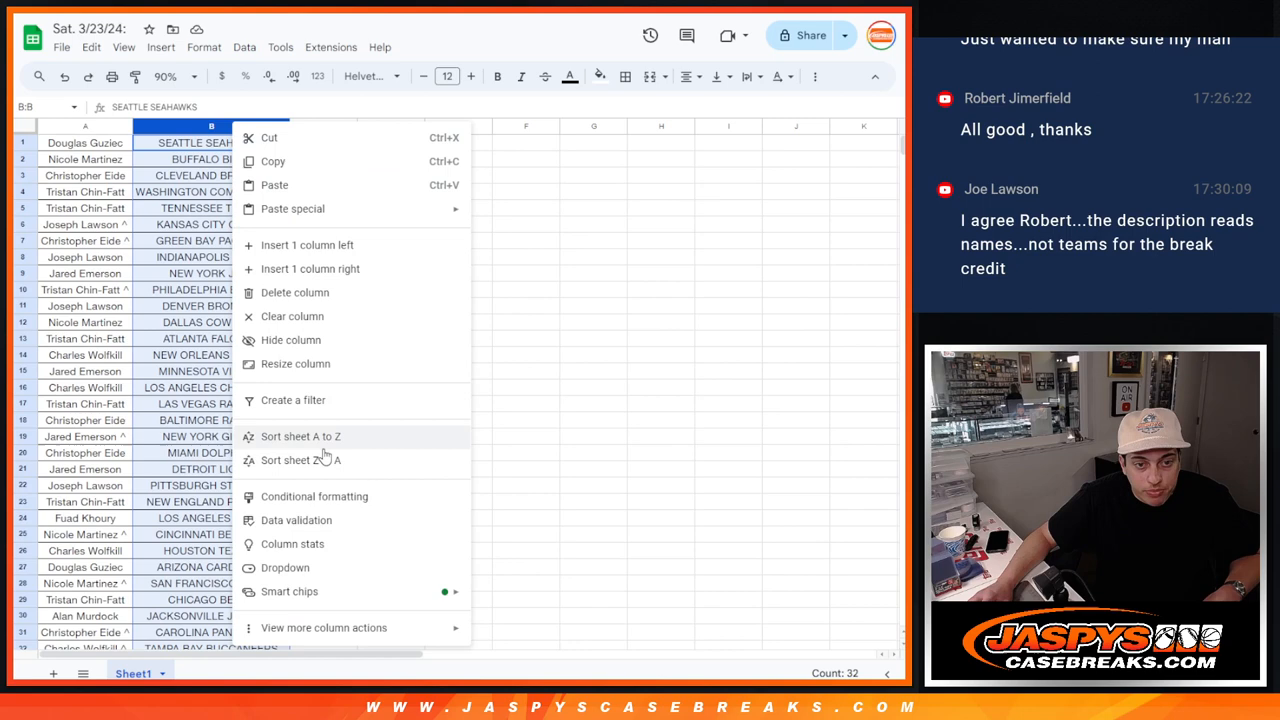
click(300, 436)
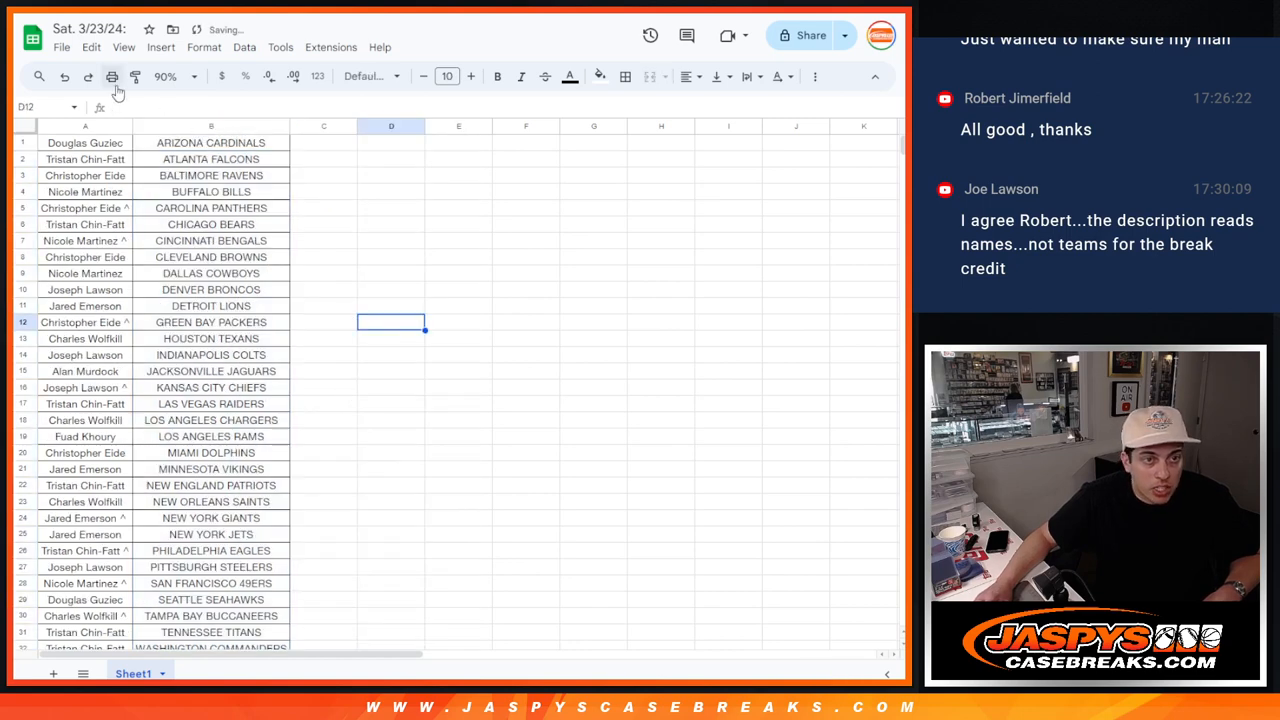
click(111, 76)
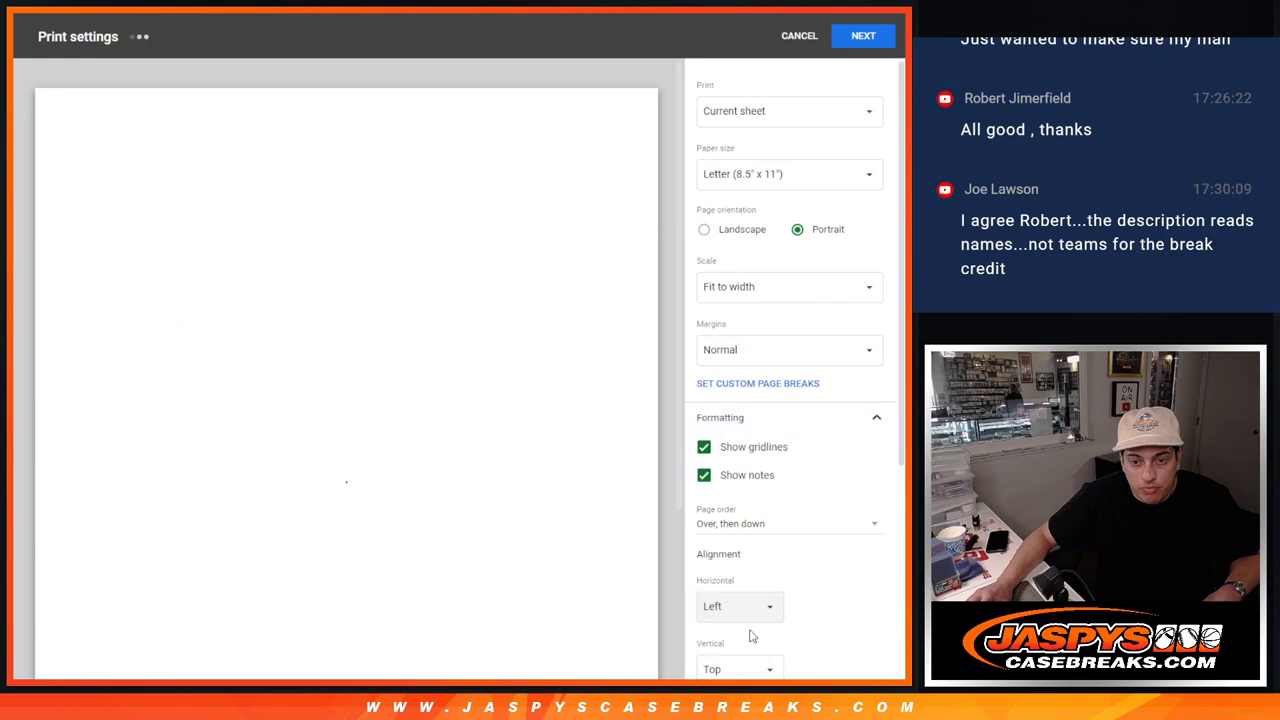
click(862, 36)
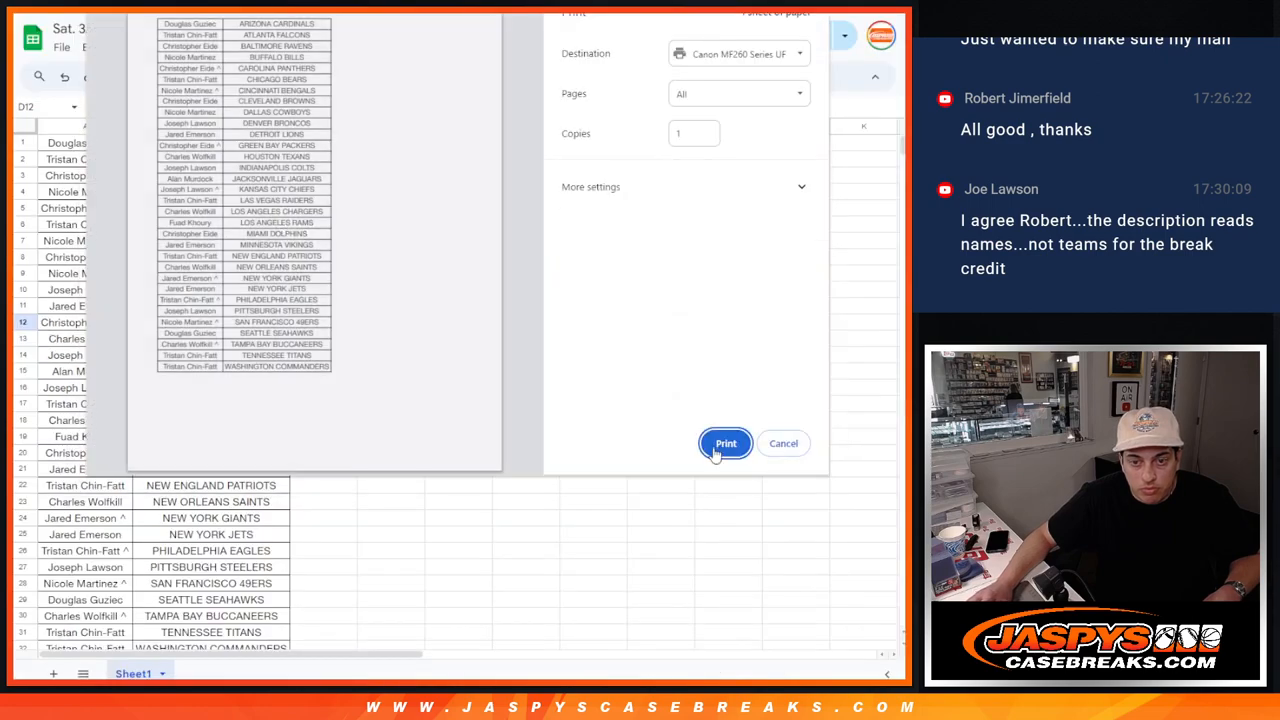
click(783, 443)
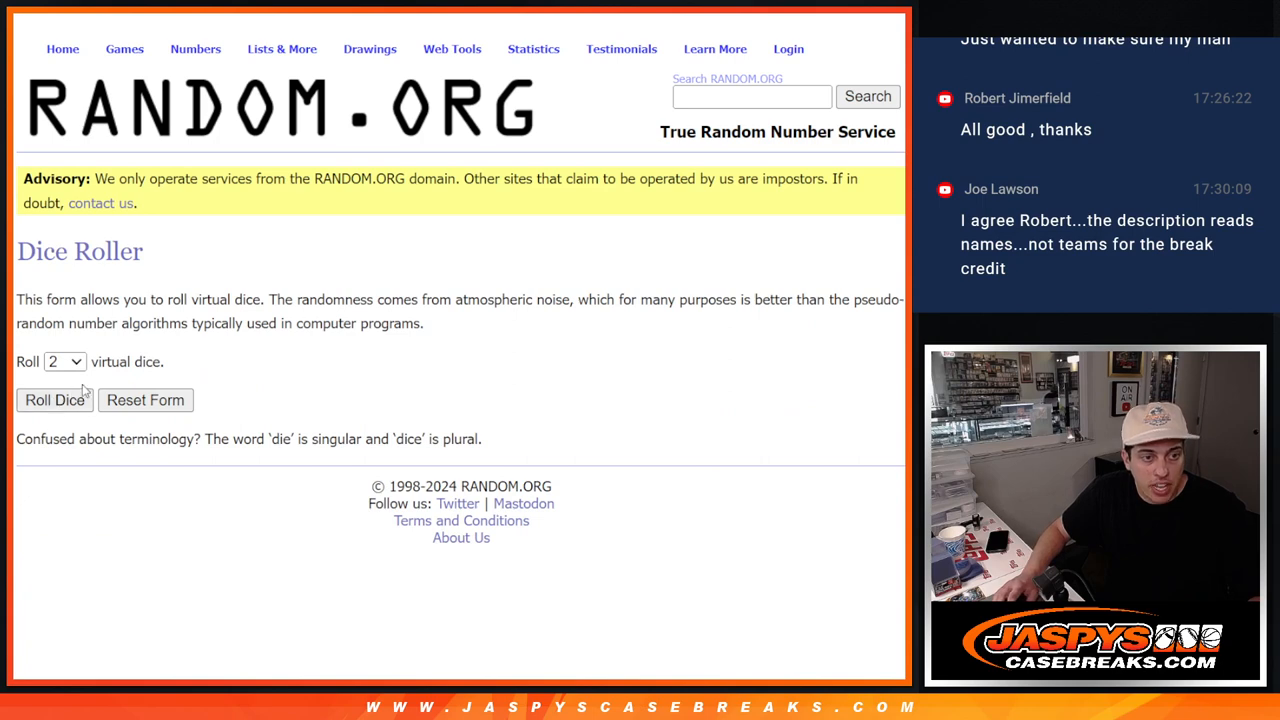
Randomize the 32 names and reshuffle with Again! until eight shuffles are shown
click(54, 400)
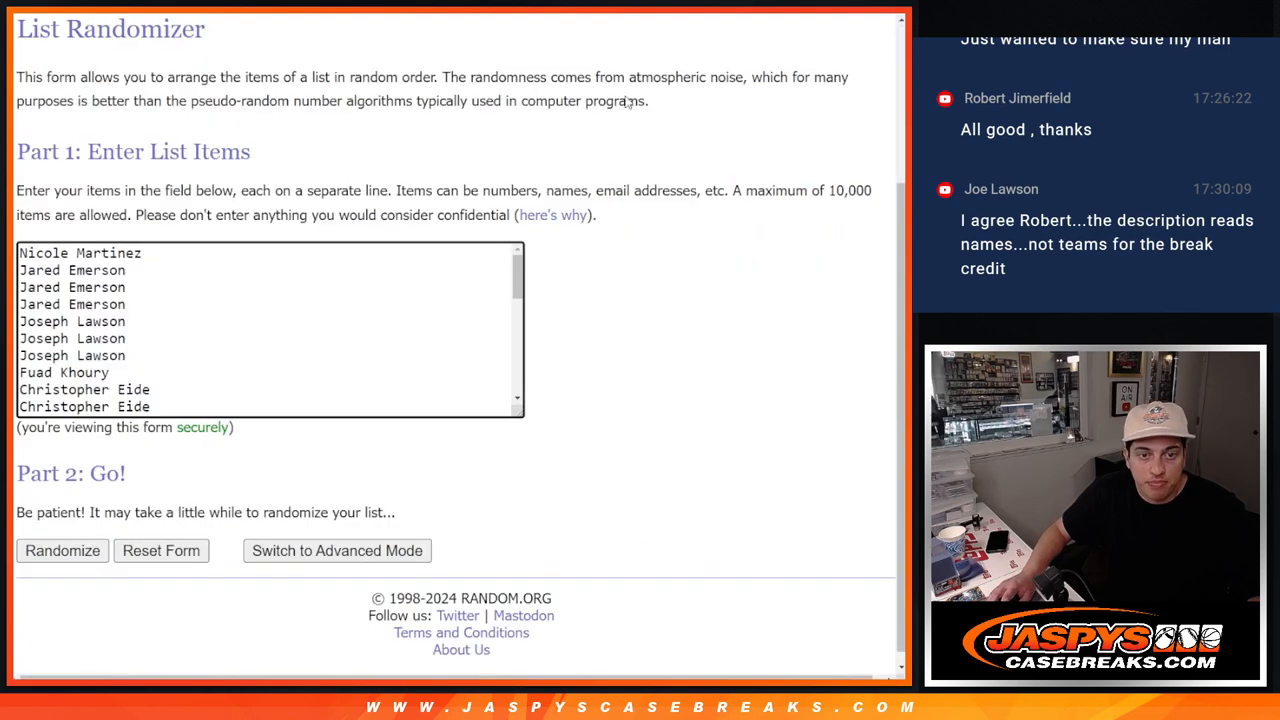
click(62, 550)
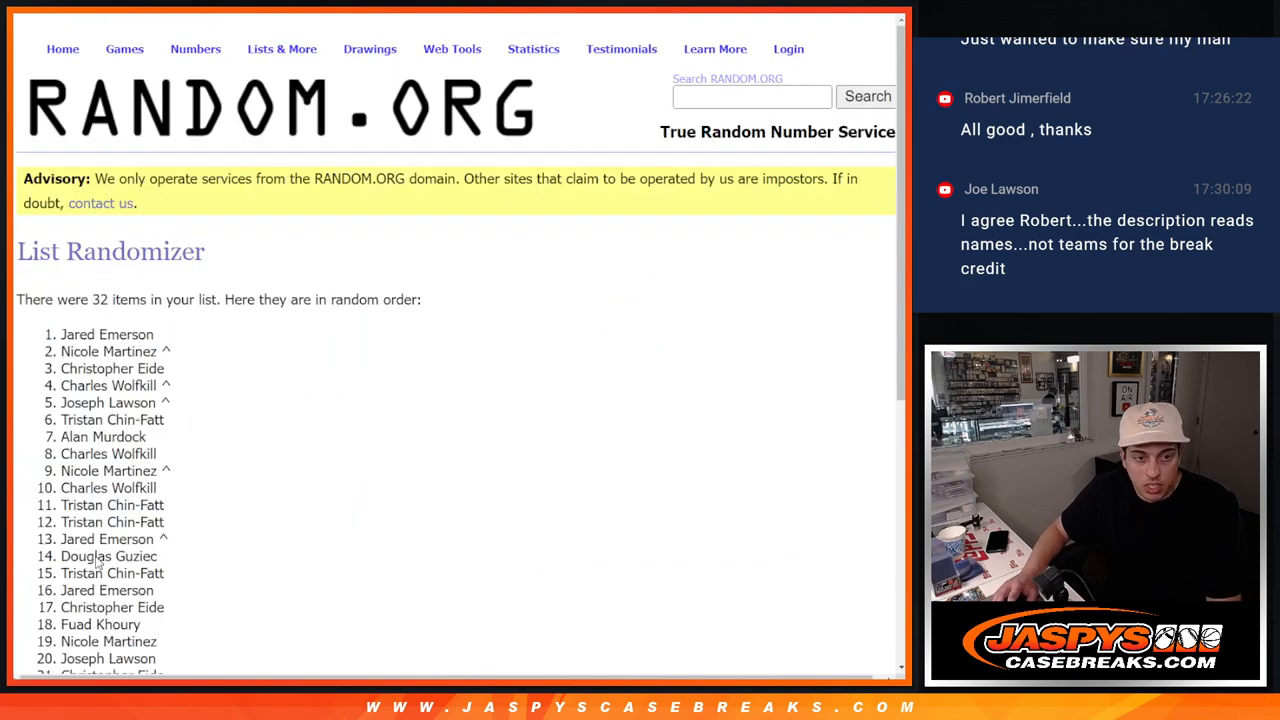
scroll(down, 3)
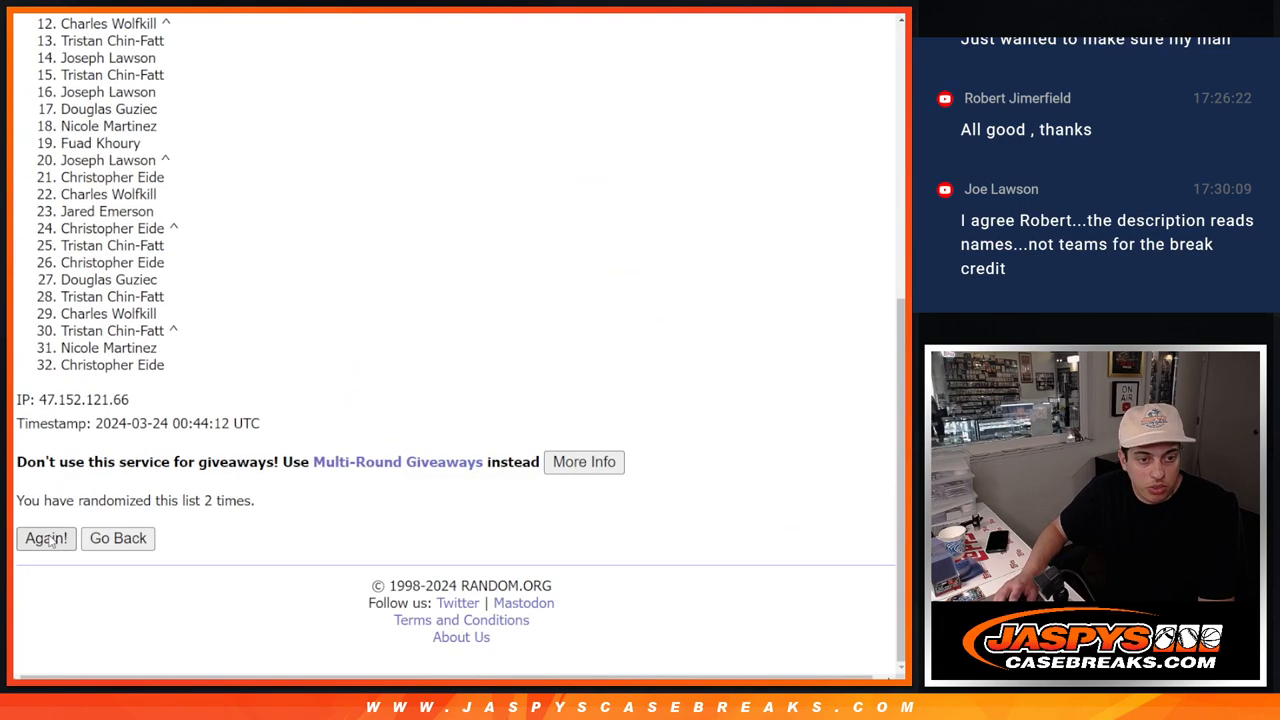
click(46, 538)
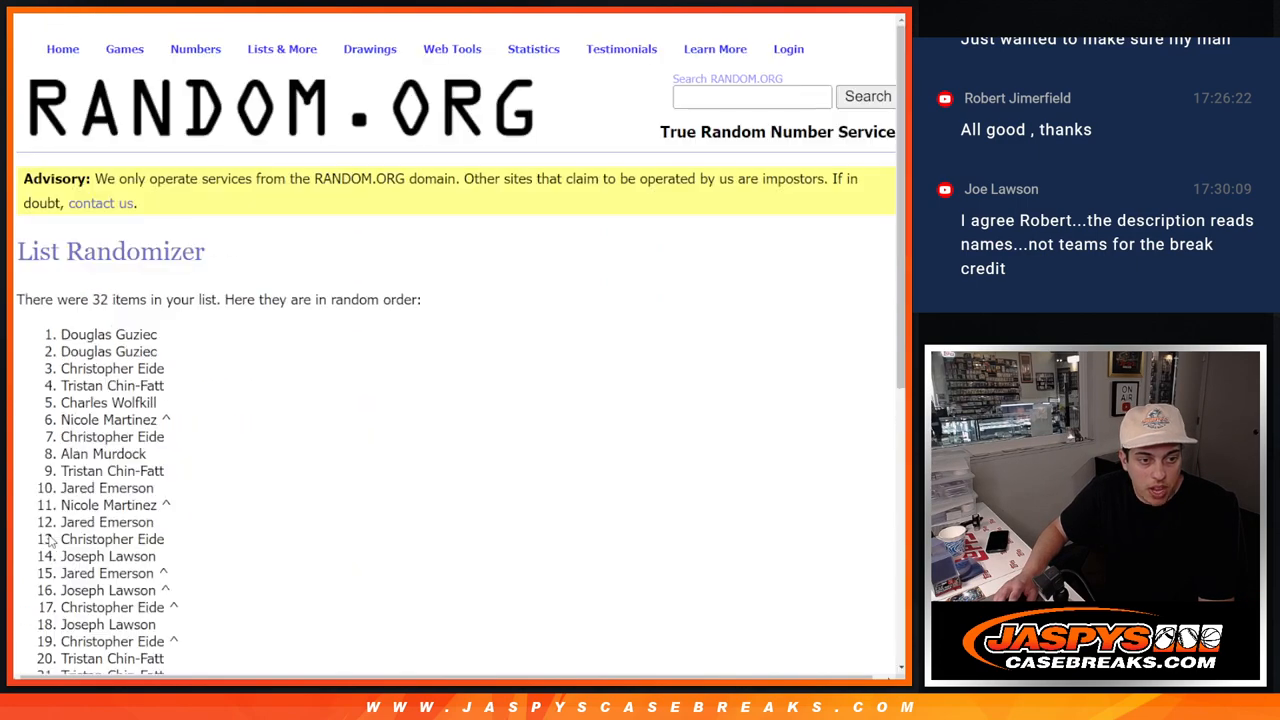
scroll(down, 3)
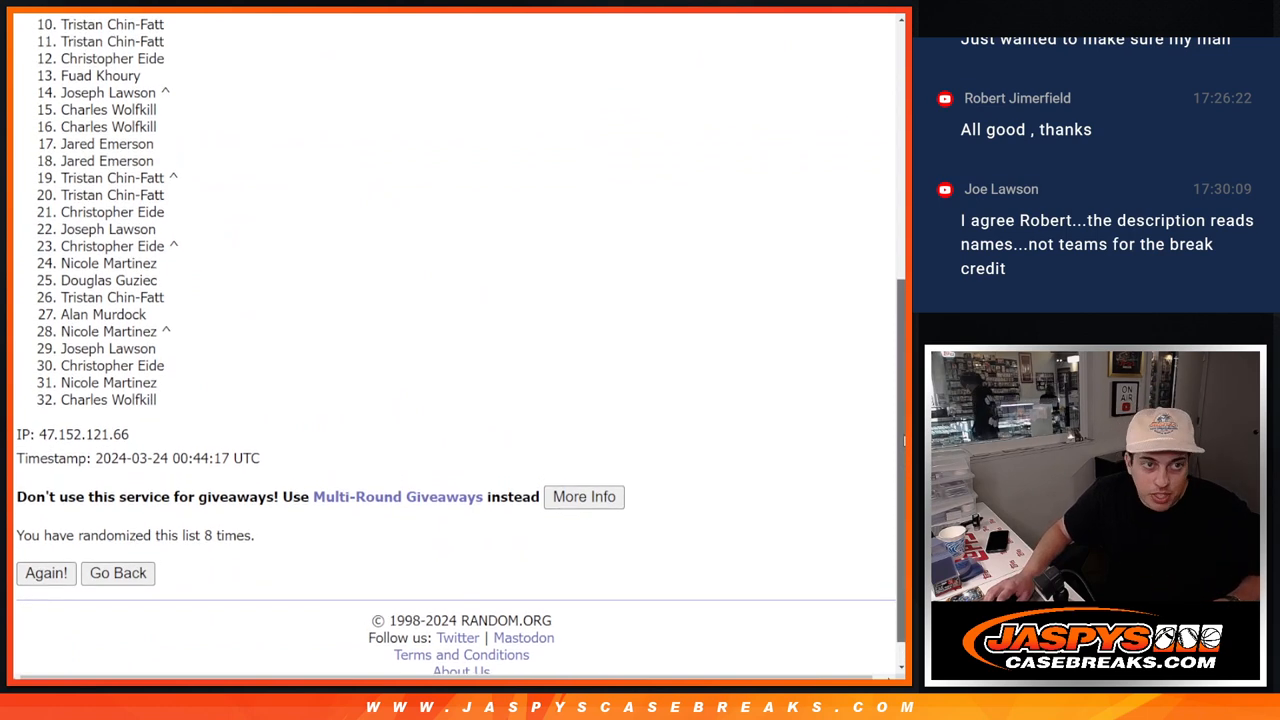
scroll(down, 3)
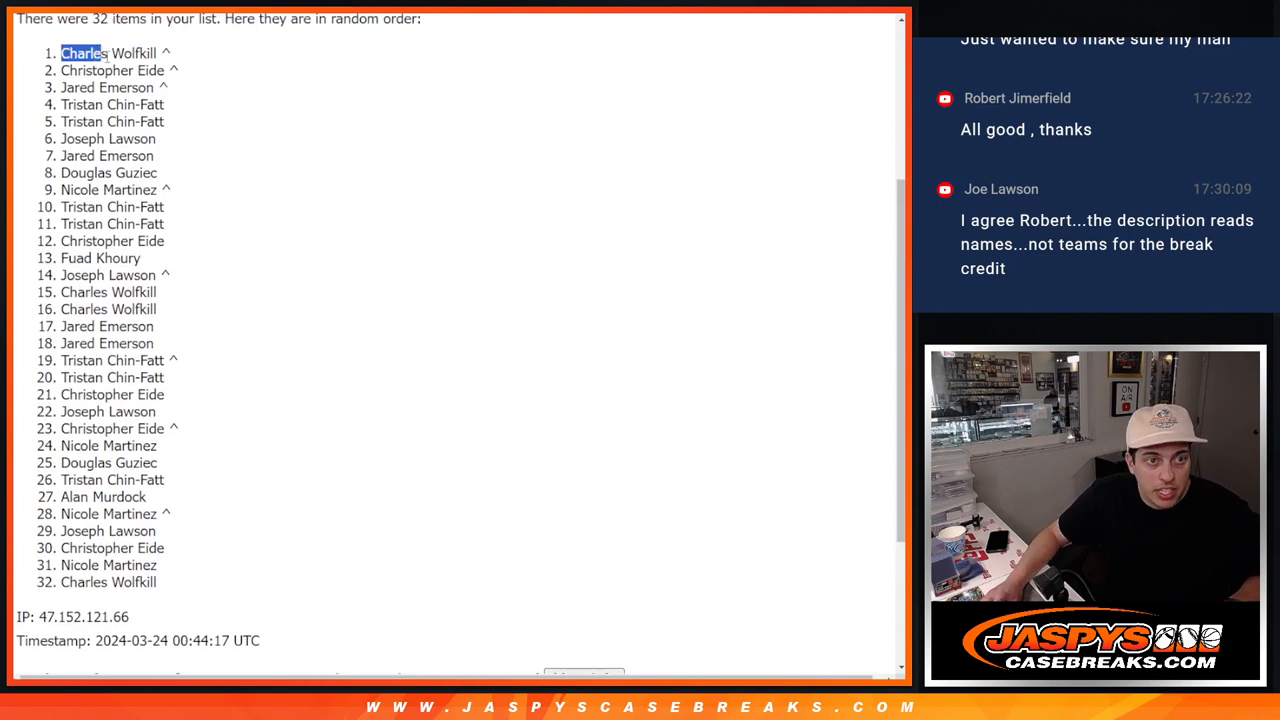
Highlight the top names in the final order, then scroll the Jaspys Casebreaks listings
drag(80, 52, 112, 121)
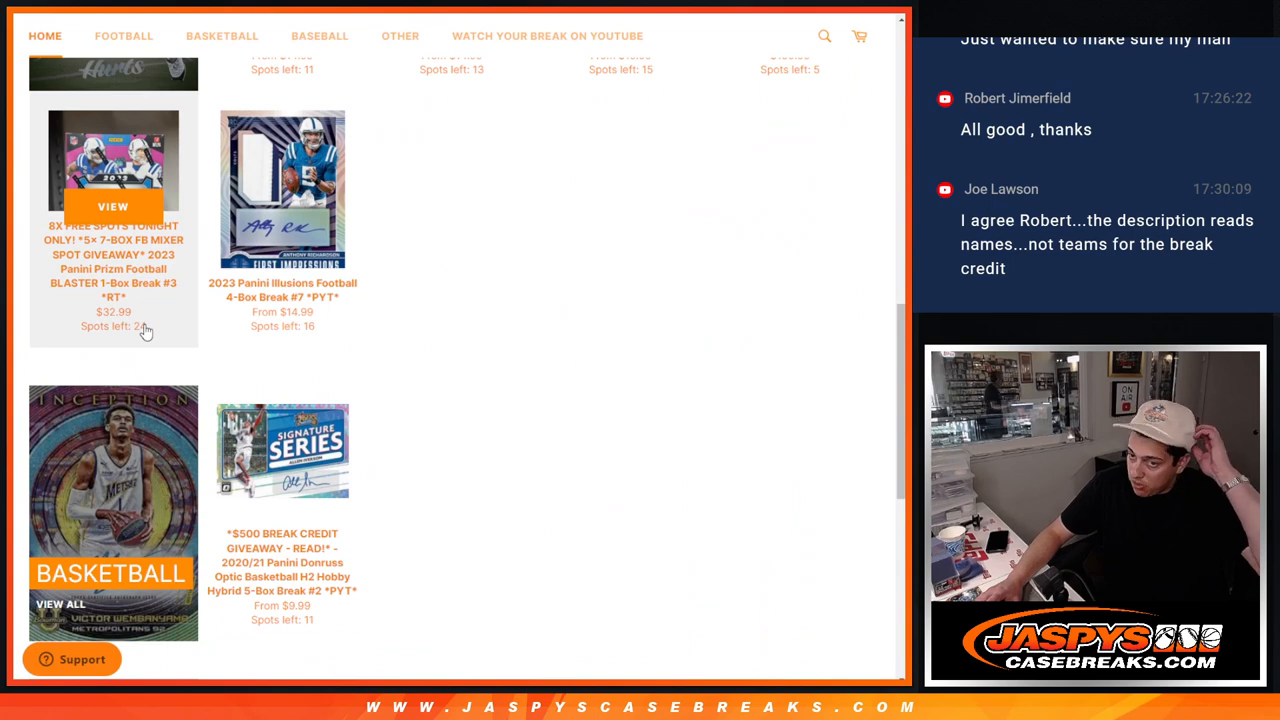
scroll(up, 3)
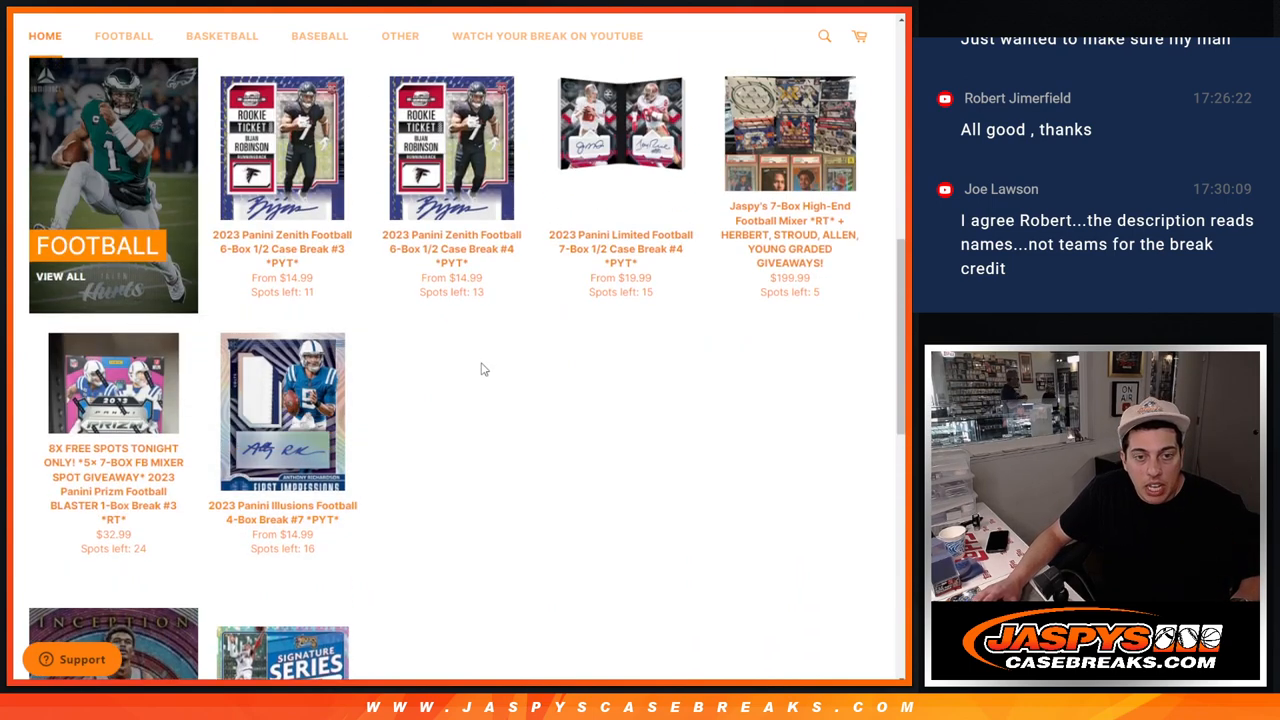